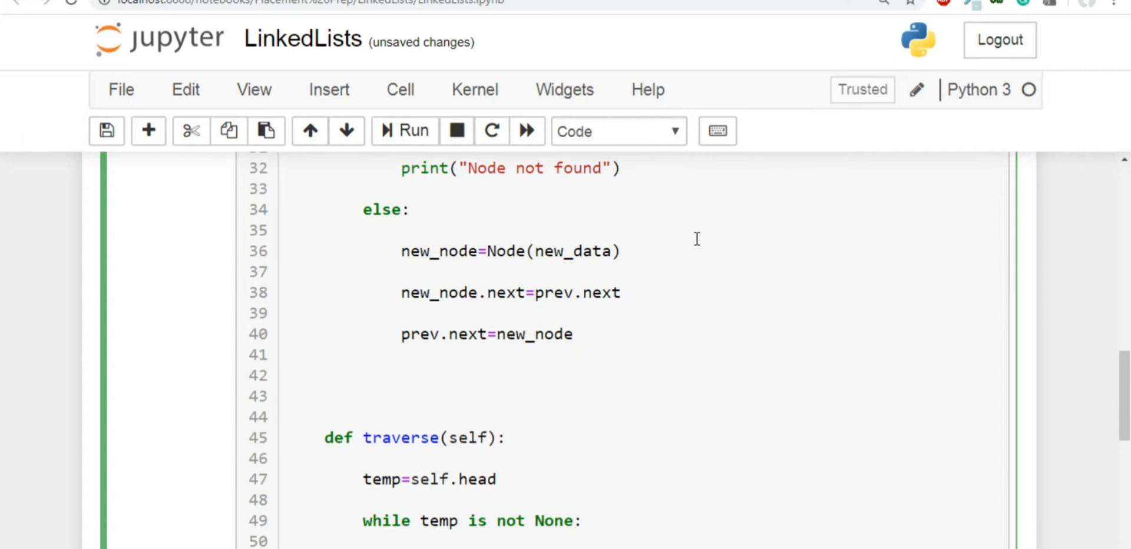
Step: Define the method signature def insert_end(self, value): in the LinkedList class
{"action": "type", "text": "def"}
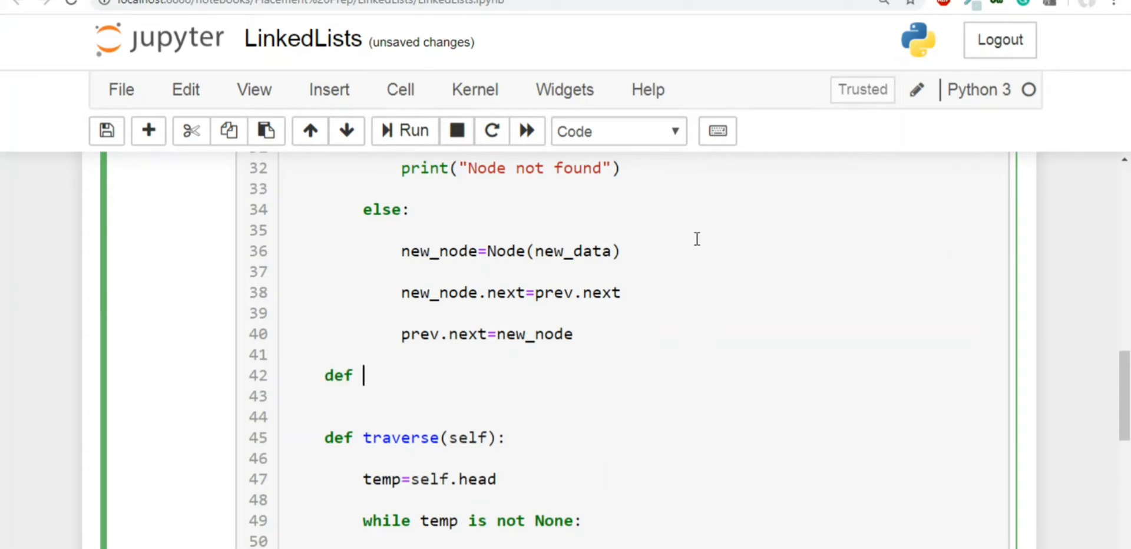
{"action": "type", "text": "insert"}
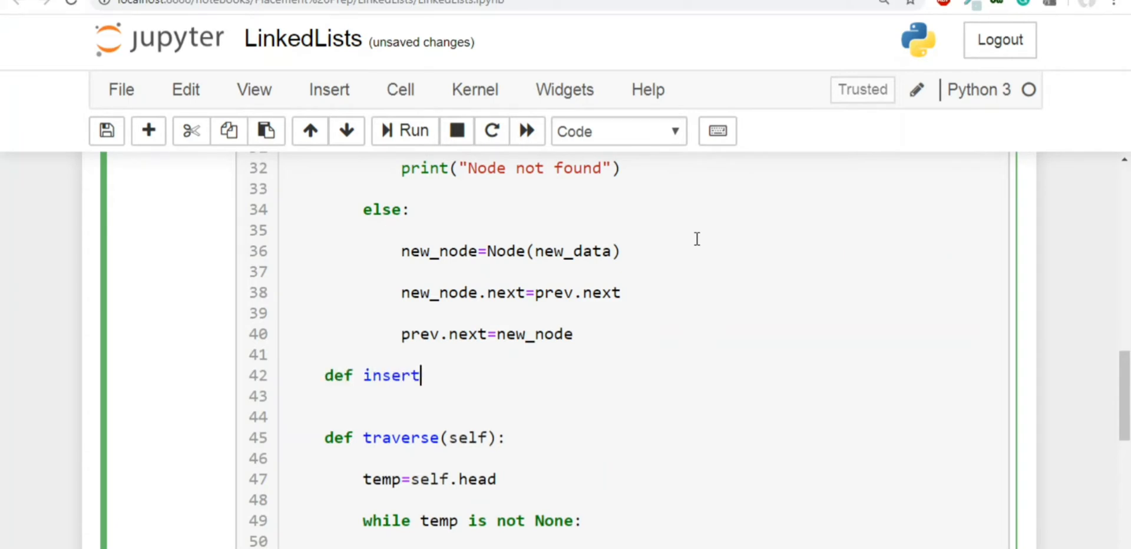
{"action": "type", "text": "_end()"}
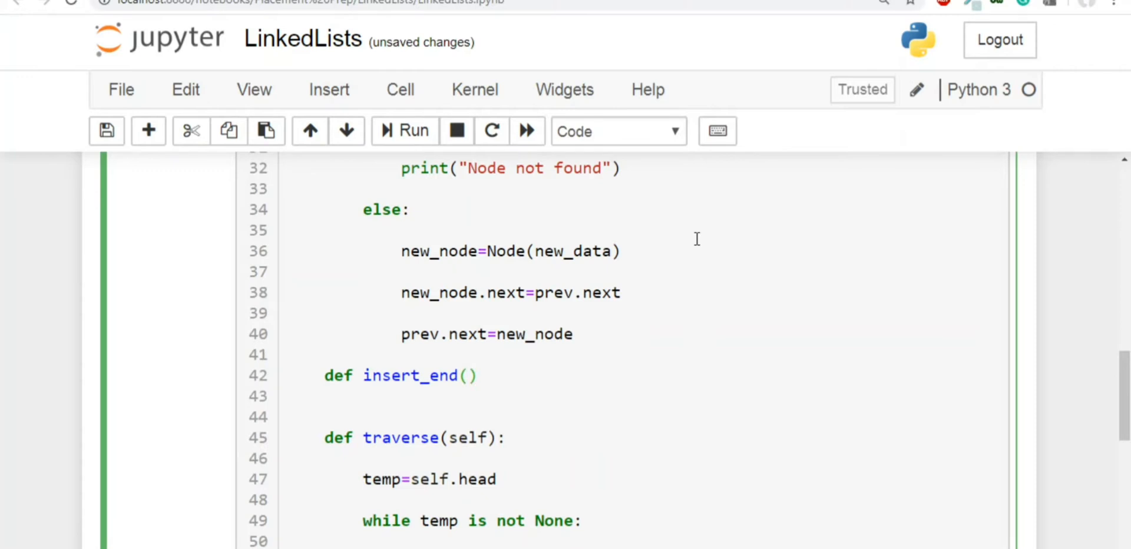
{"action": "type", "text": "self, value"}
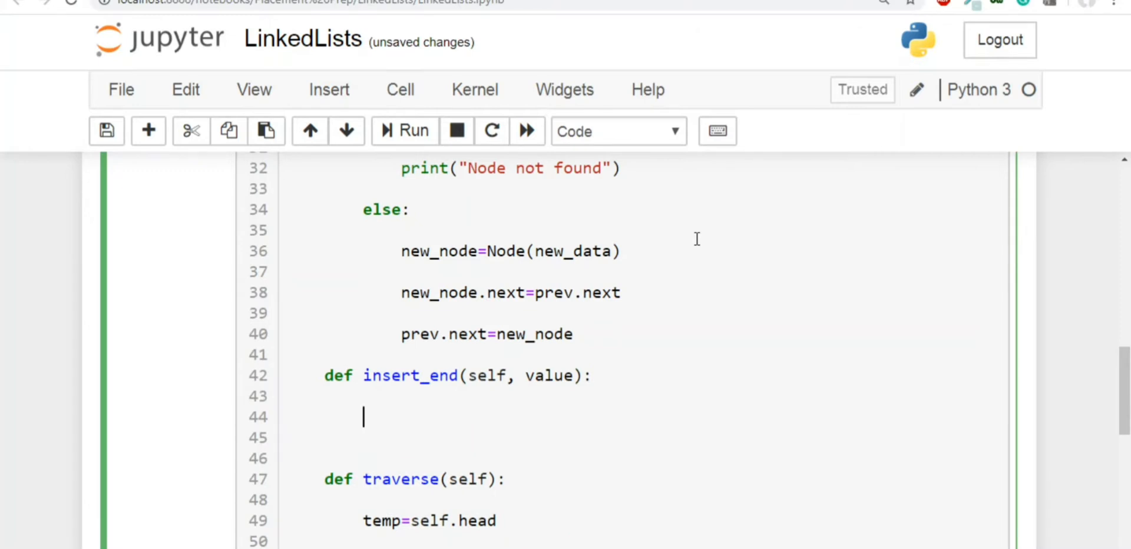
Step: Add the first line new_node=Node(value) inside insert_end
{"action": "type", "text": "new_node"}
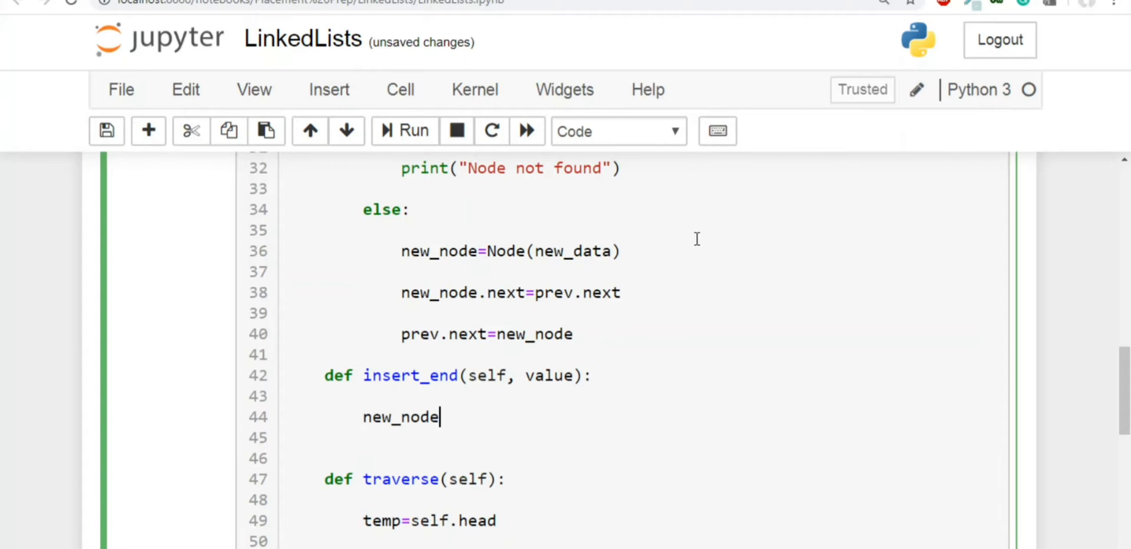
{"action": "type", "text": "=Node()"}
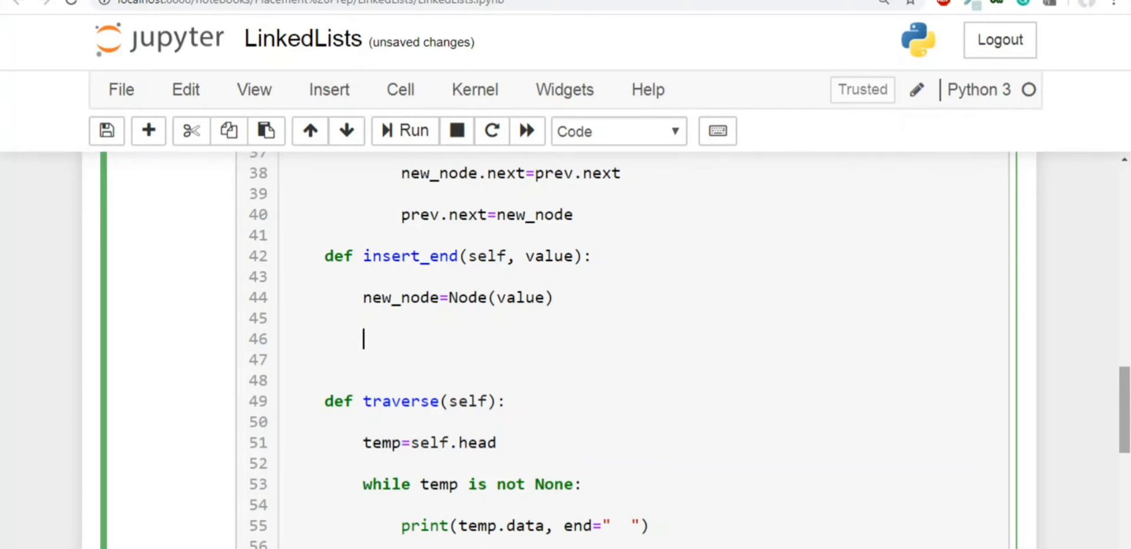
Step: Handle the empty list: if self.head is None, set self.head=new_node
{"action": "type", "text": "if se"}
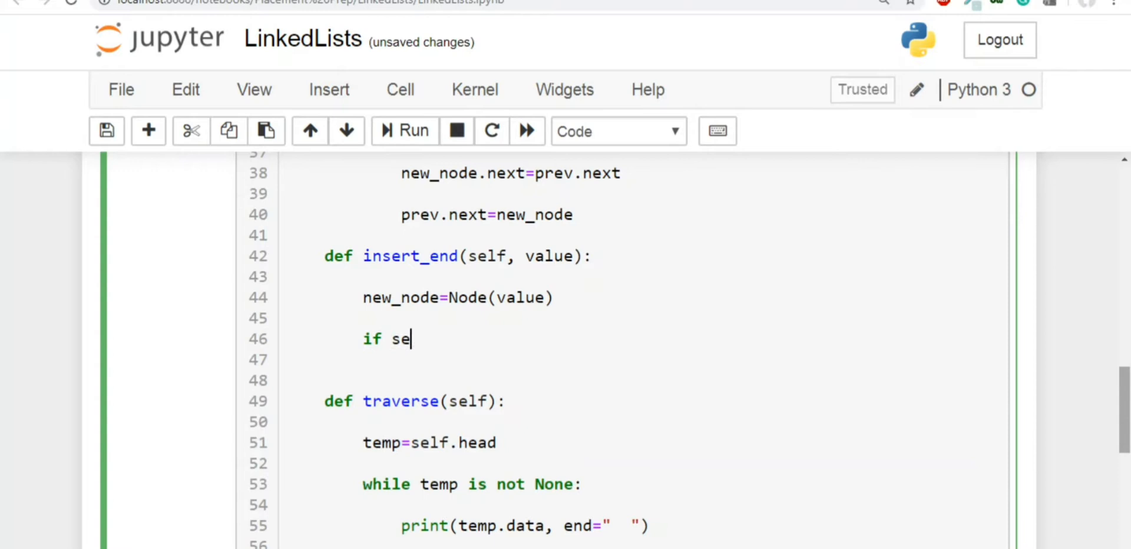
{"action": "type", "text": "lf.ead is None:"}
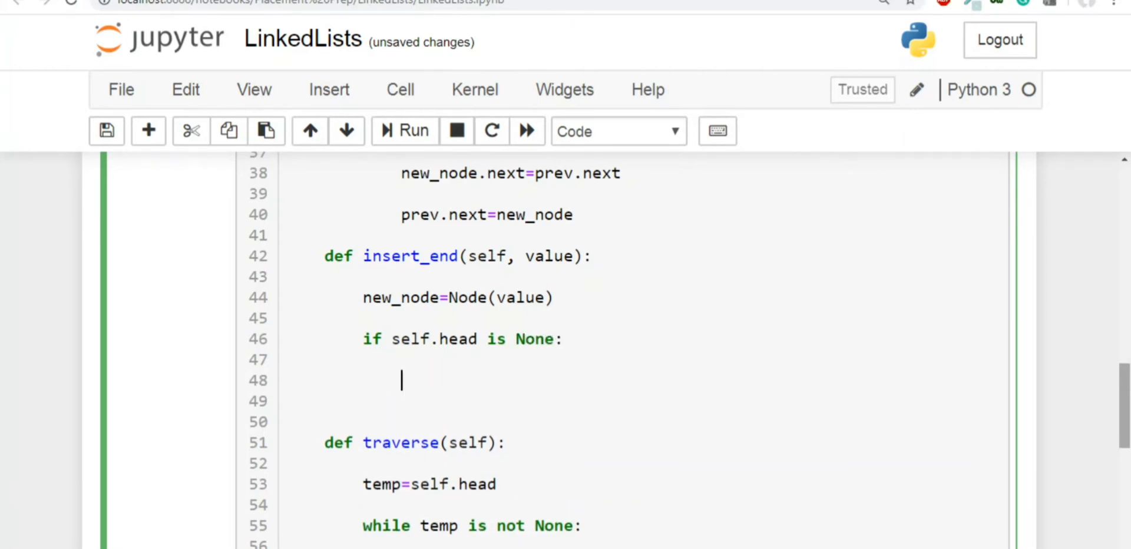
{"action": "type", "text": "self"}
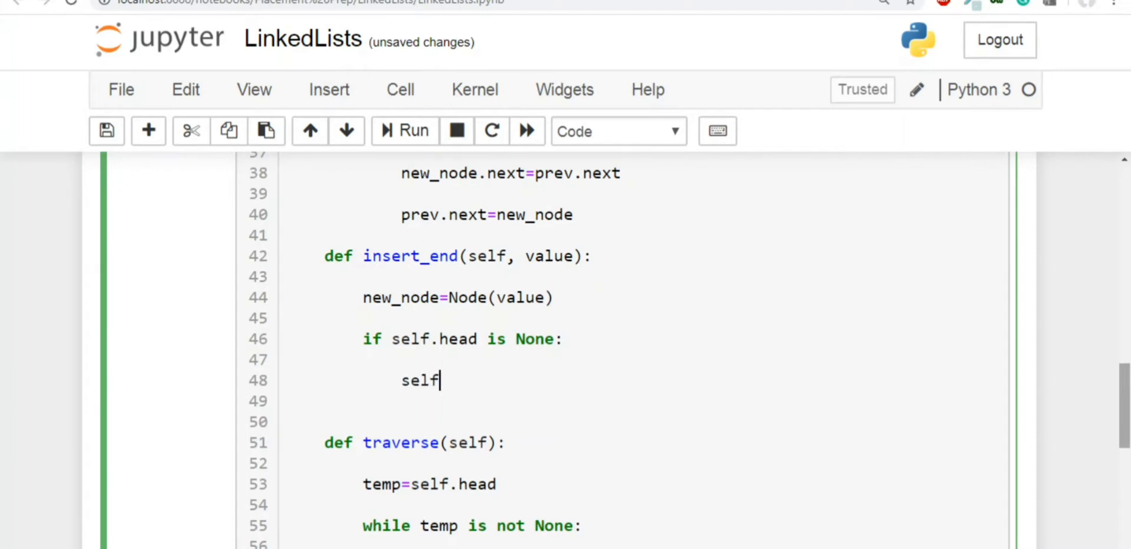
{"action": "type", "text": ".head"}
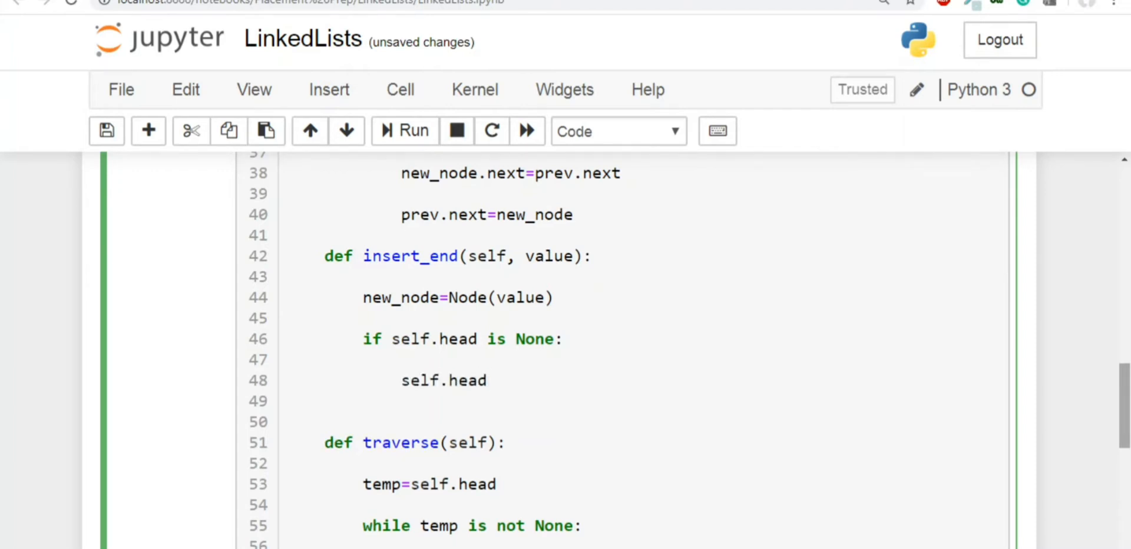
{"action": "type", "text": "="}
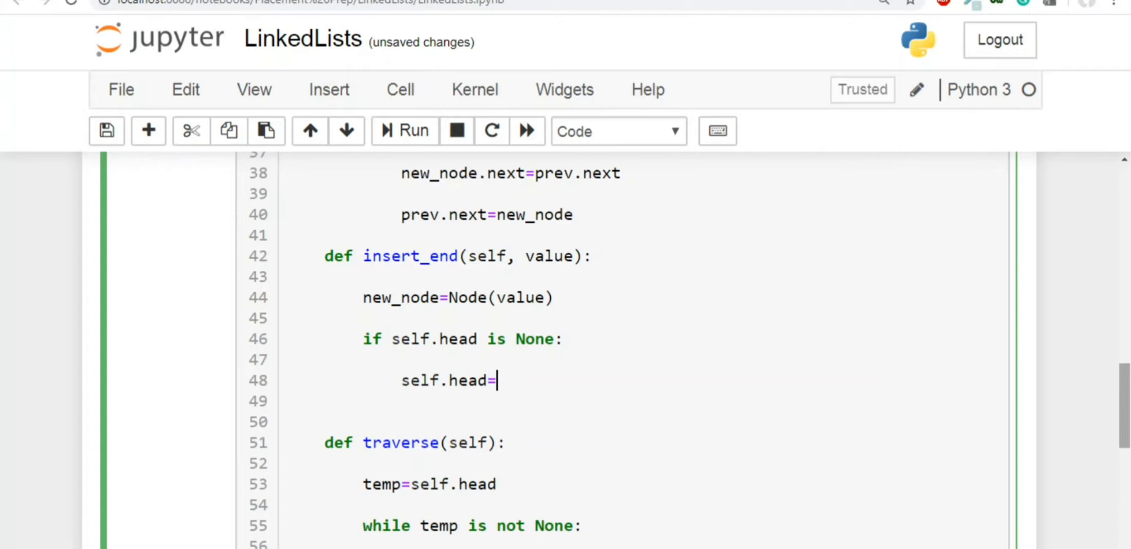
{"action": "type", "text": "new_node"}
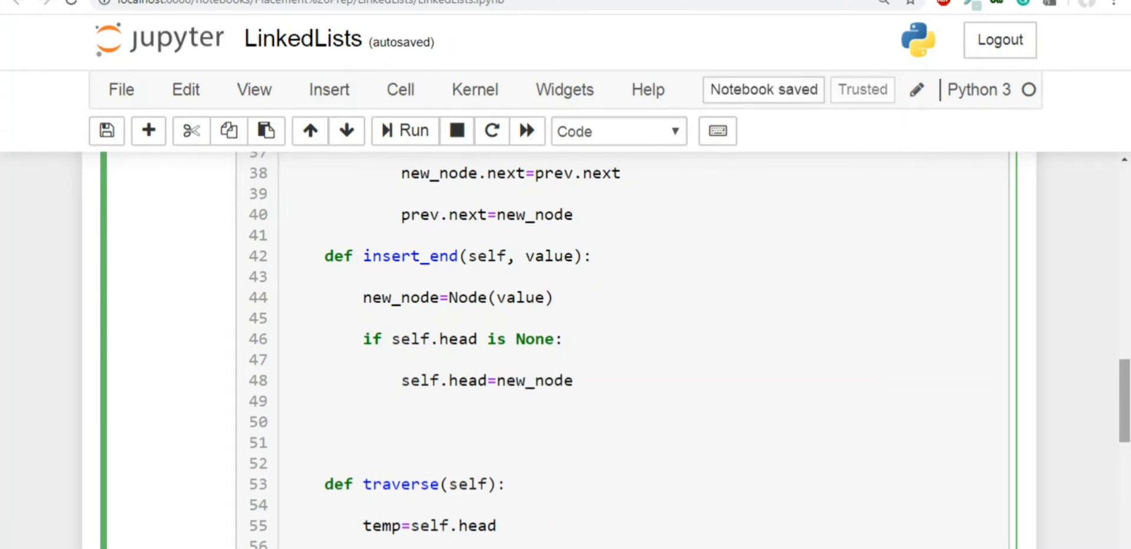
Step: Add an else branch that starts with tail=self.head
{"action": "type", "text": "es"}
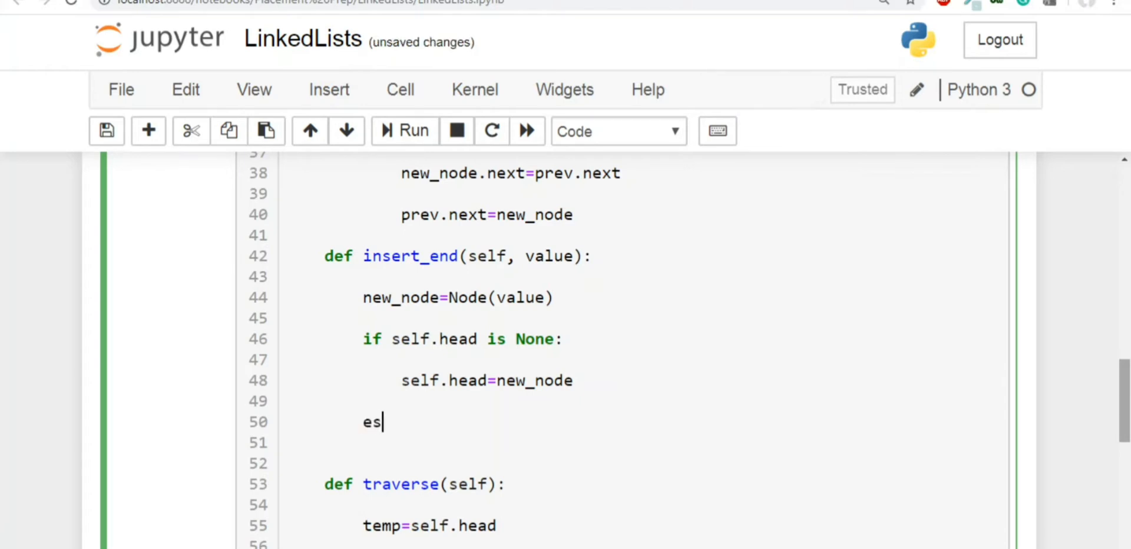
{"action": "type", "text": "le:"}
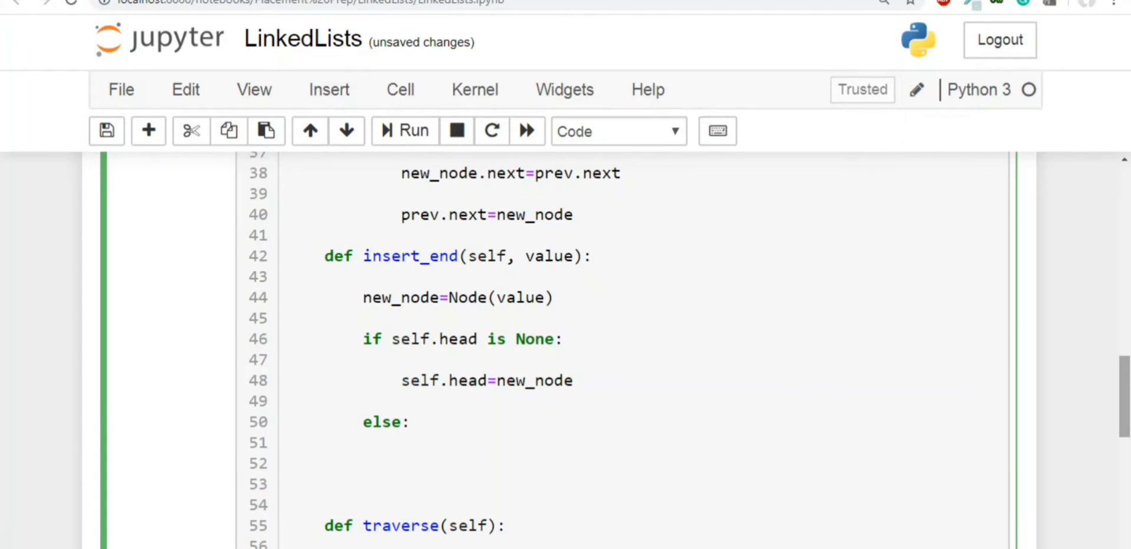
{"action": "type", "text": "tai"}
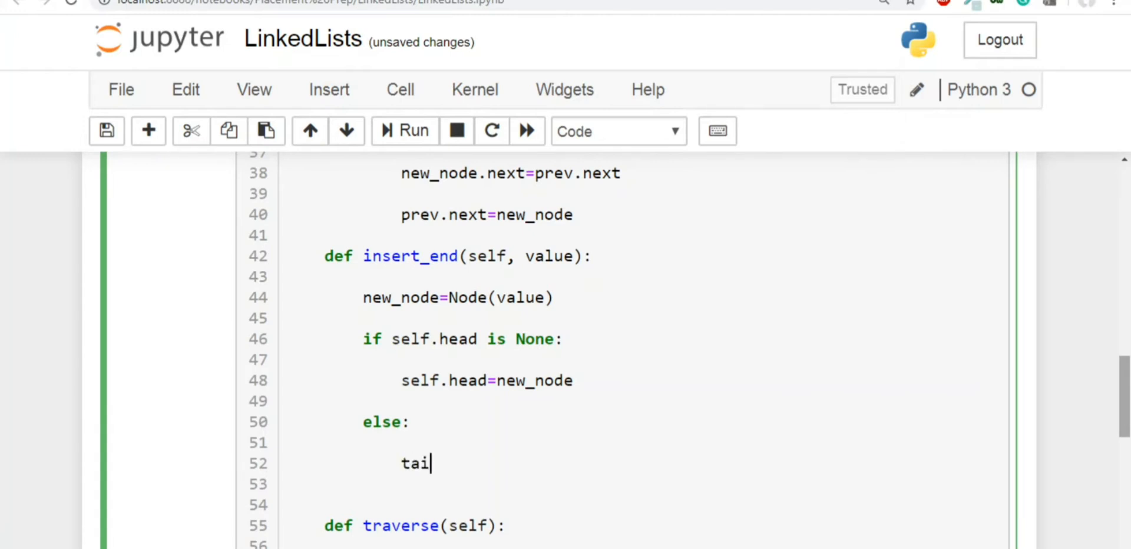
{"action": "type", "text": "l="}
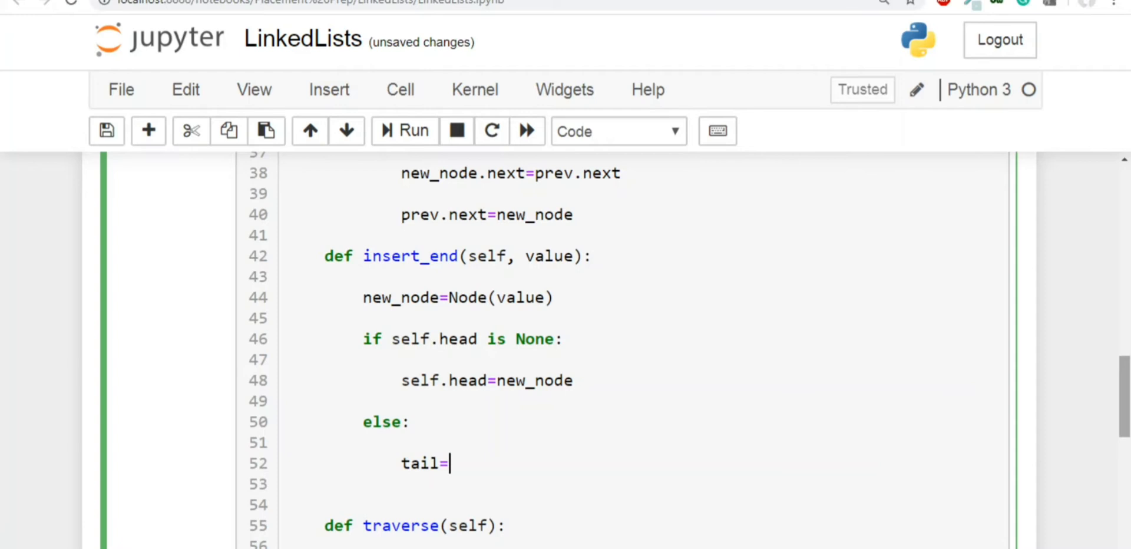
{"action": "type", "text": "self.he"}
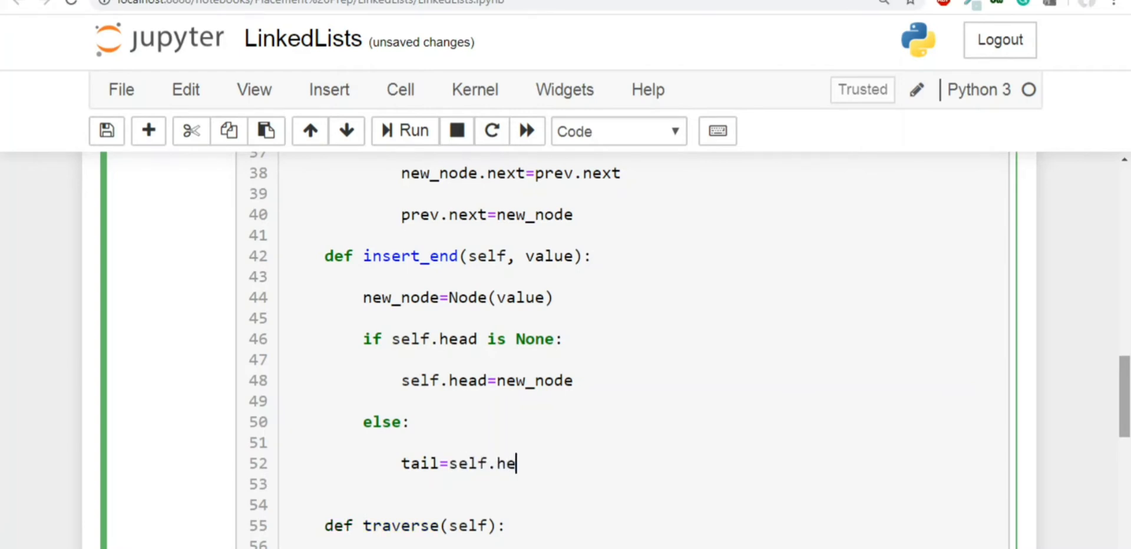
{"action": "type", "text": "ad"}
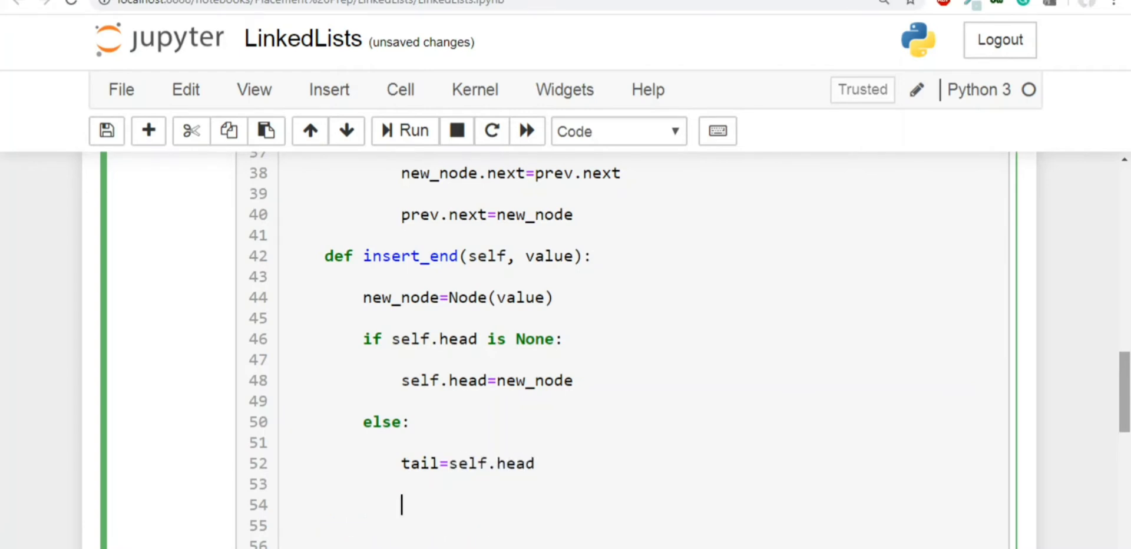
Step: Write the loop header while tail.next is not None: under the else branch
{"action": "type", "text": "whi"}
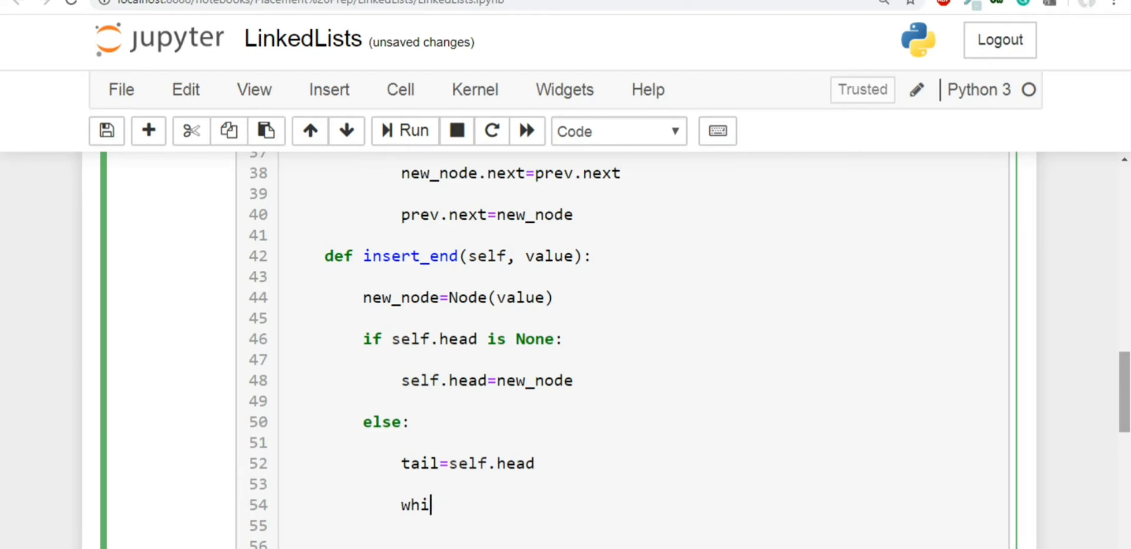
{"action": "type", "text": "le ta"}
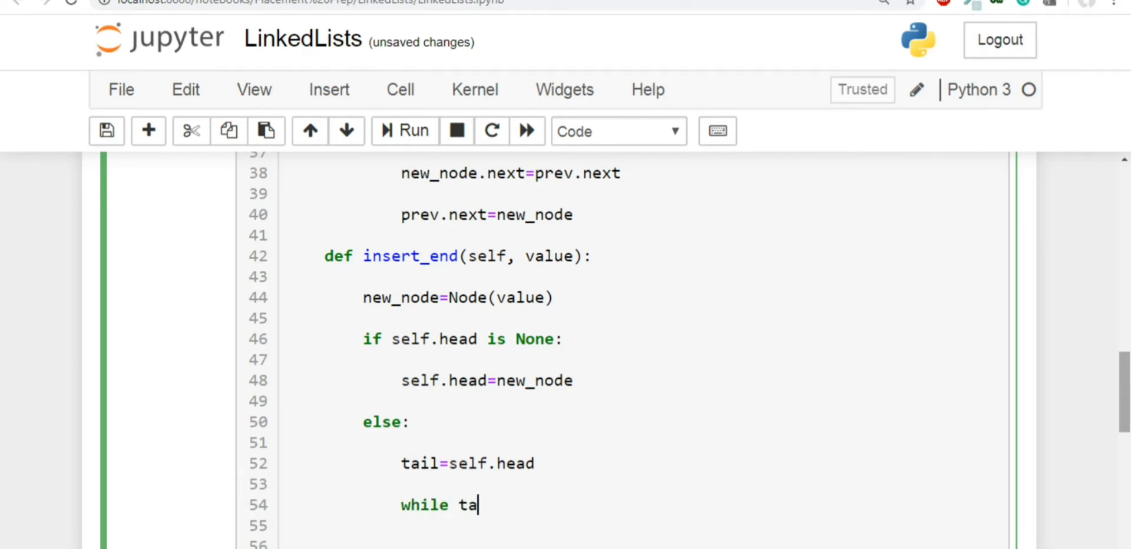
{"action": "type", "text": "il"}
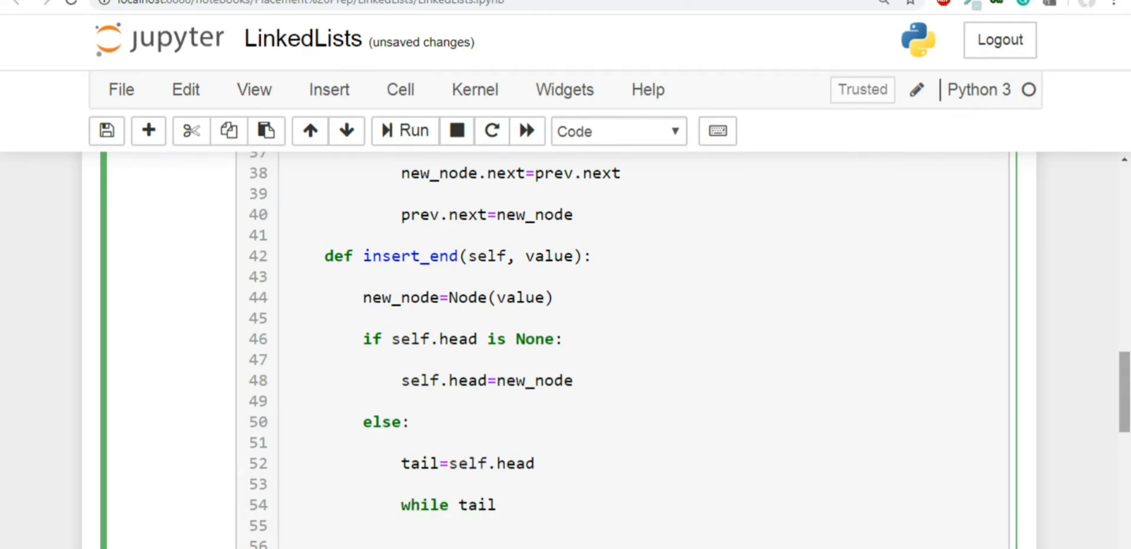
{"action": "type", "text": ".next"}
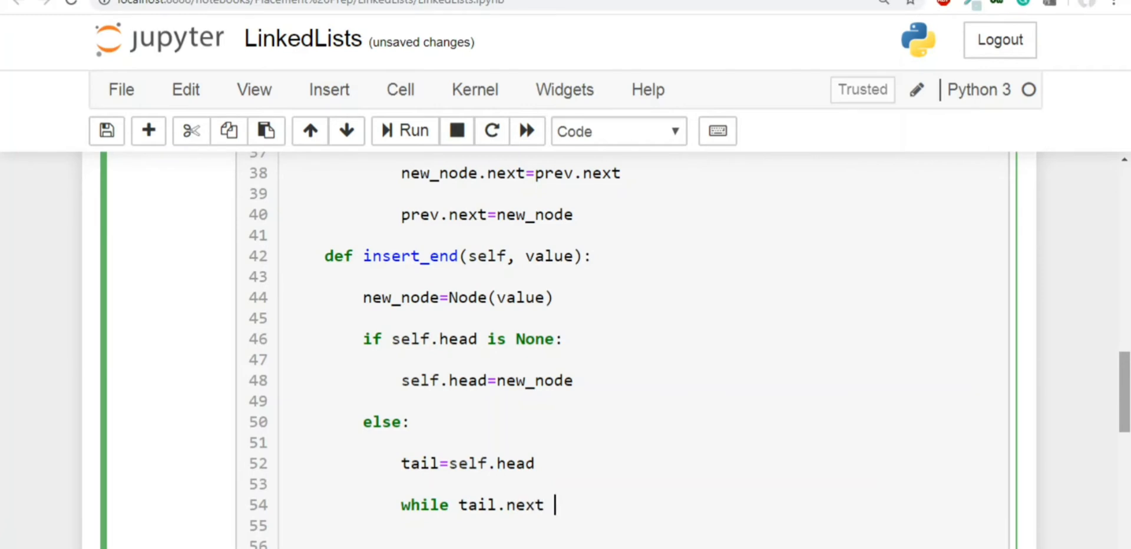
{"action": "type", "text": "is not"}
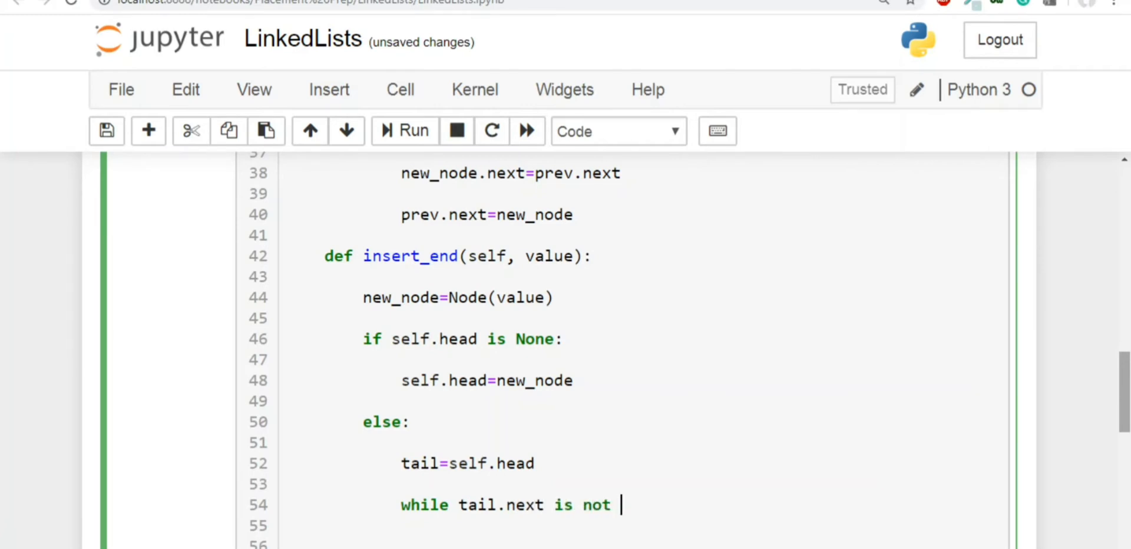
{"action": "type", "text": "No"}
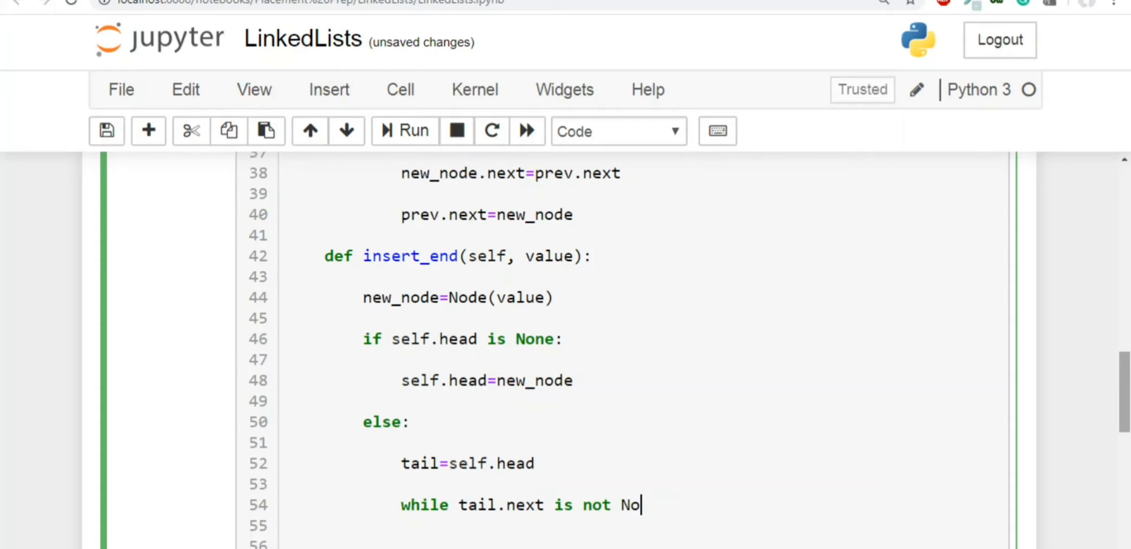
{"action": "type", "text": "ne:"}
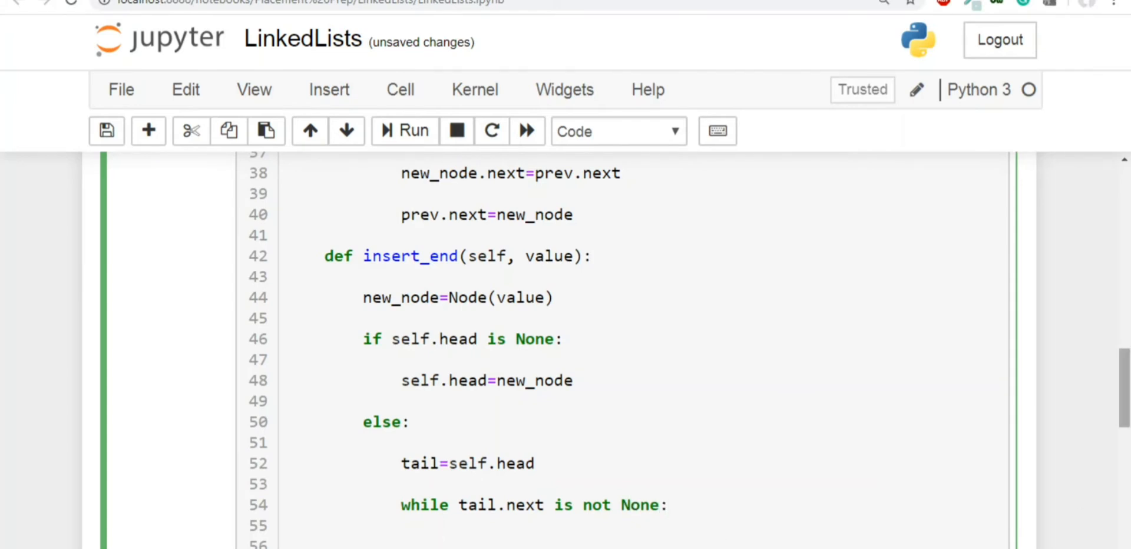
Step: Add a '# 3 nodes' comment inside the while loop
{"action": "scroll", "scroll_direction": "down", "scroll_amount": 3}
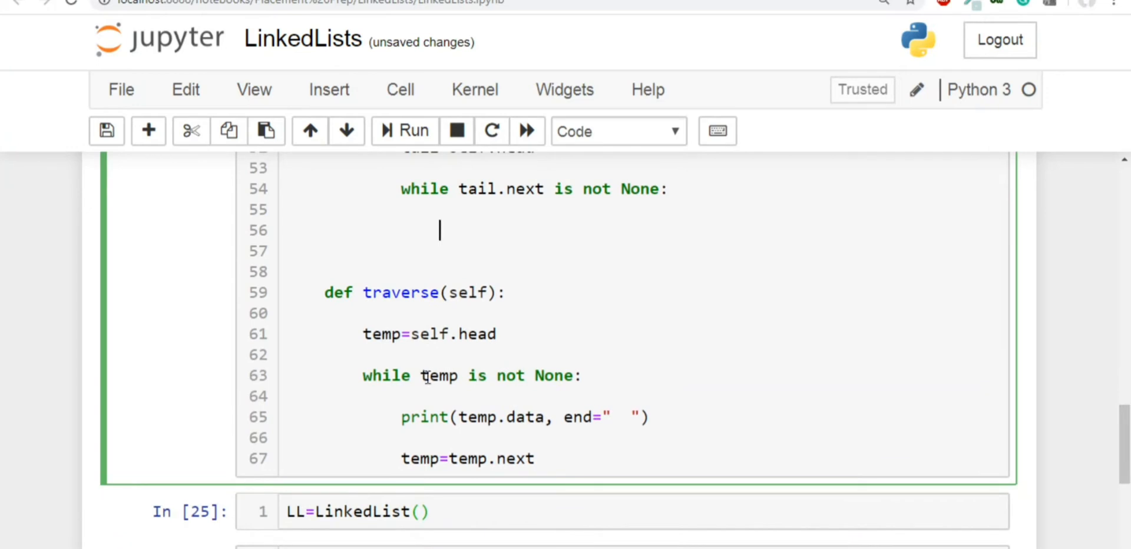
{"action": "double_click", "coordinate": [400, 293]}
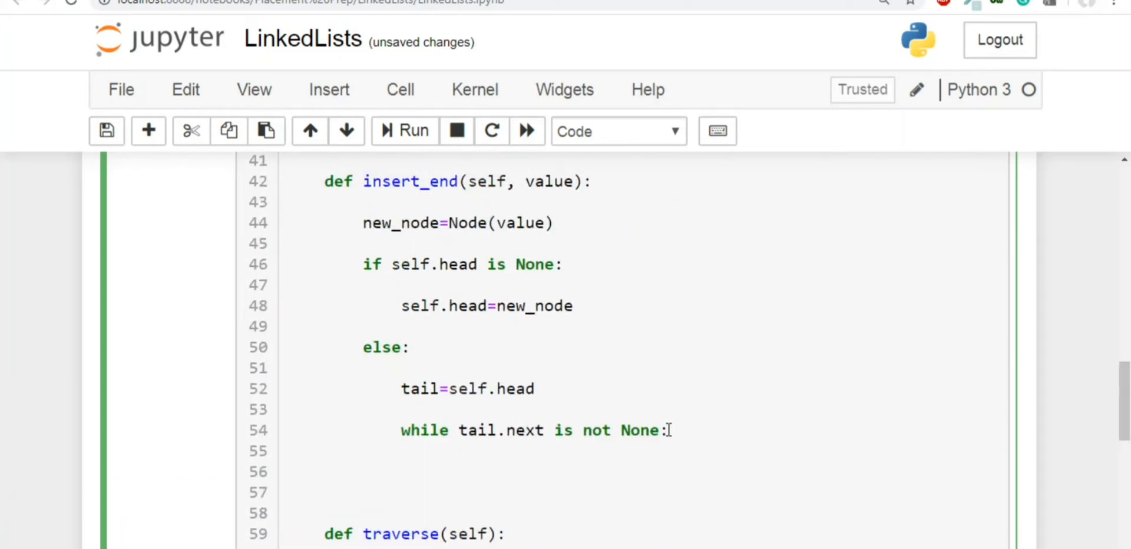
{"action": "type", "text": "#"}
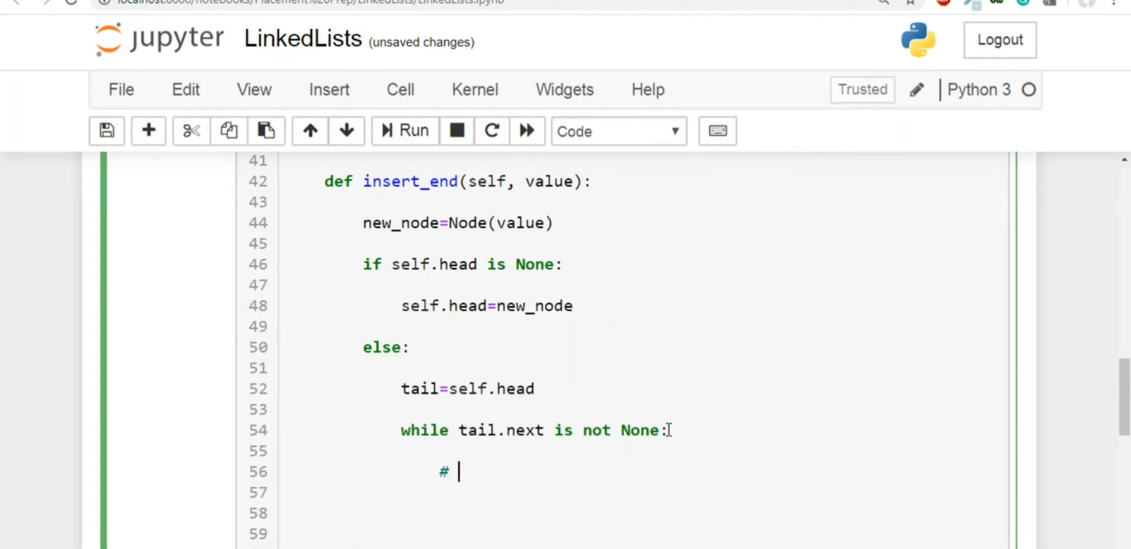
{"action": "type", "text": "3 nod"}
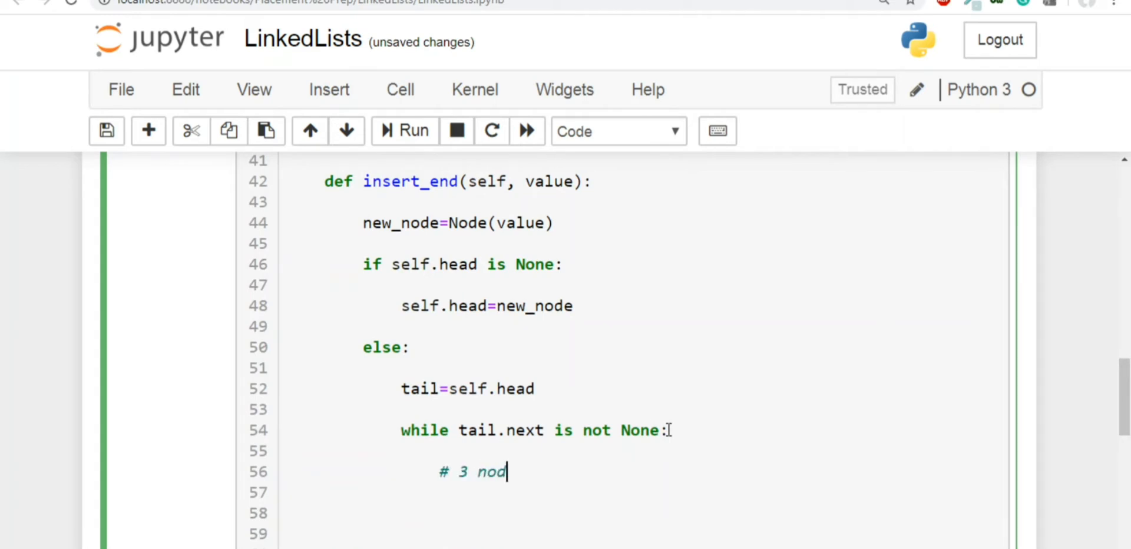
{"action": "type", "text": "es"}
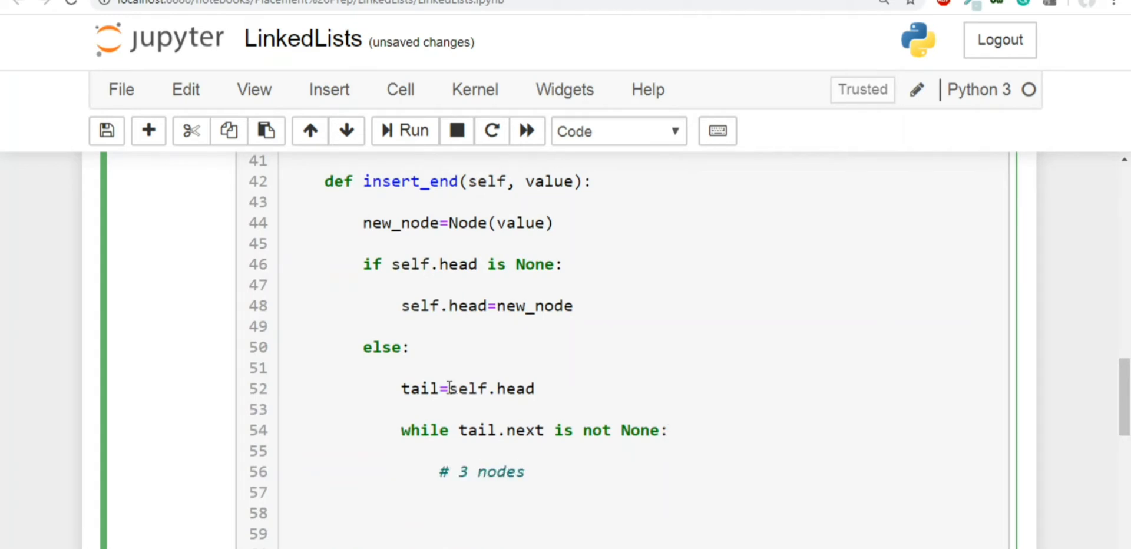
Step: Advance the pointer in the loop with tail=tail.next
{"action": "double_click", "coordinate": [490, 388]}
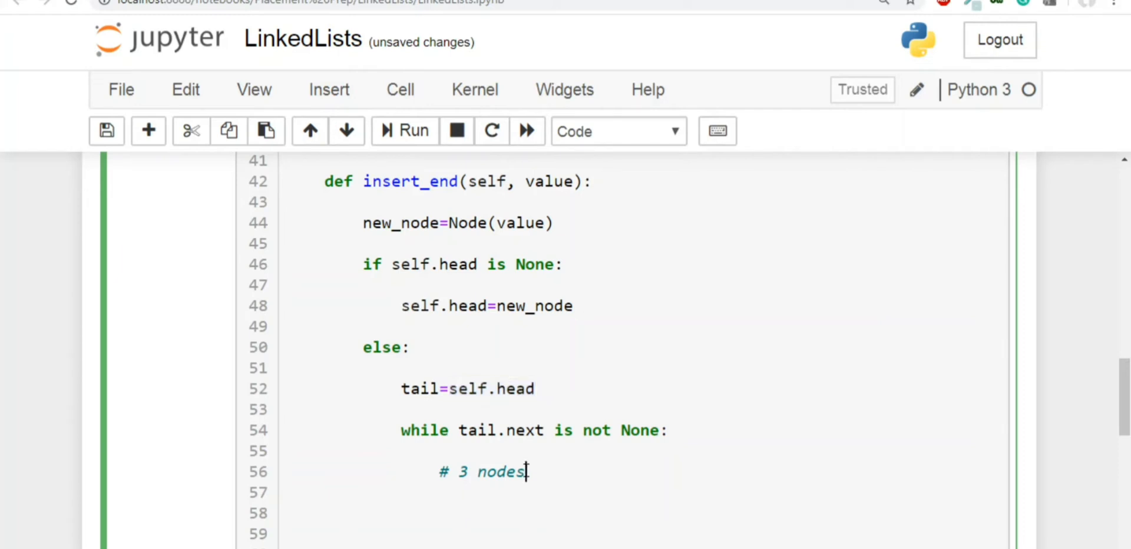
{"action": "type", "text": "tail"}
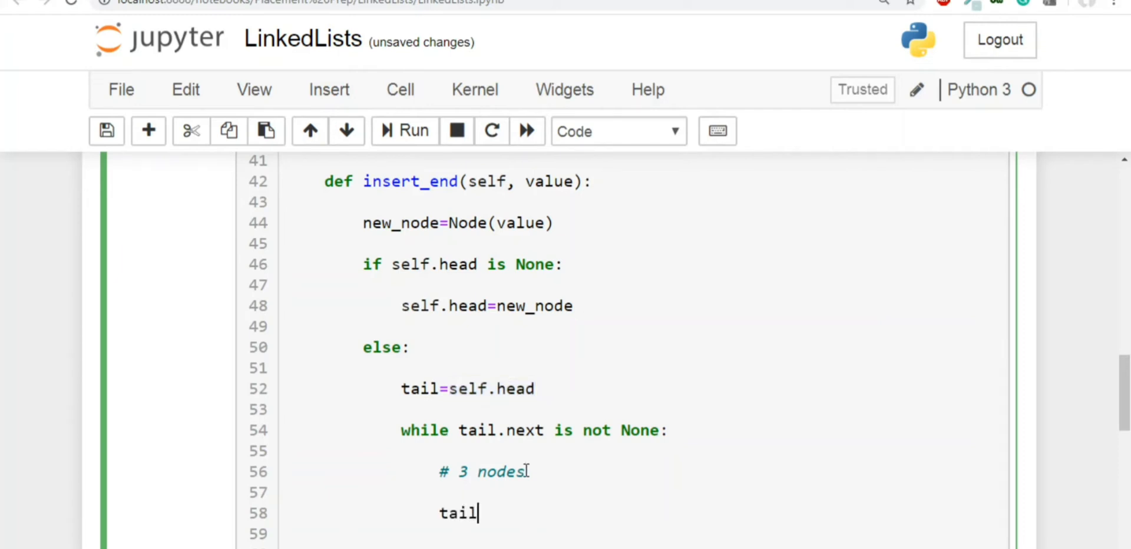
{"action": "type", "text": "=ta"}
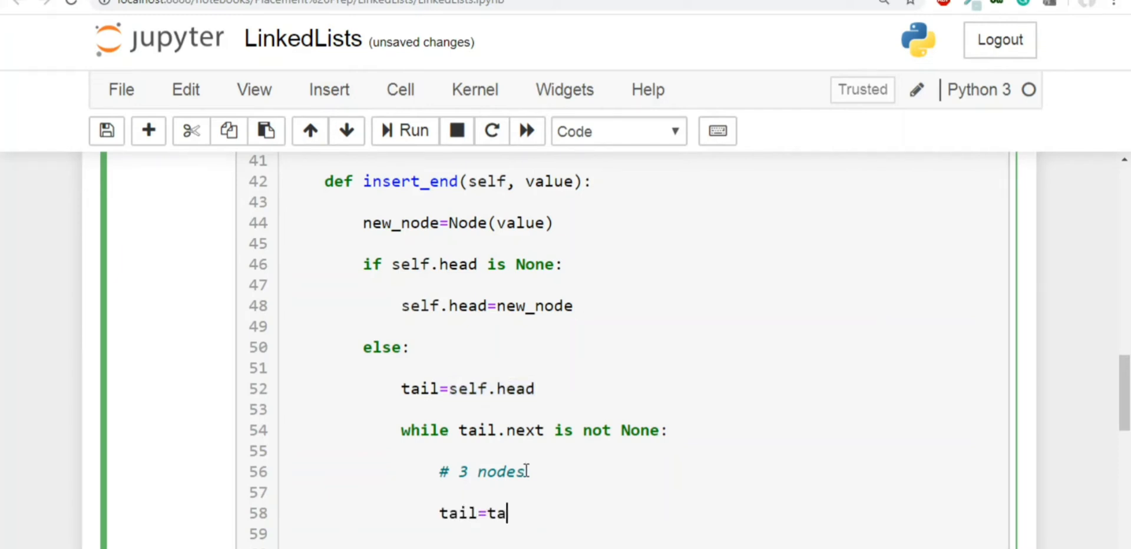
{"action": "type", "text": "il.next"}
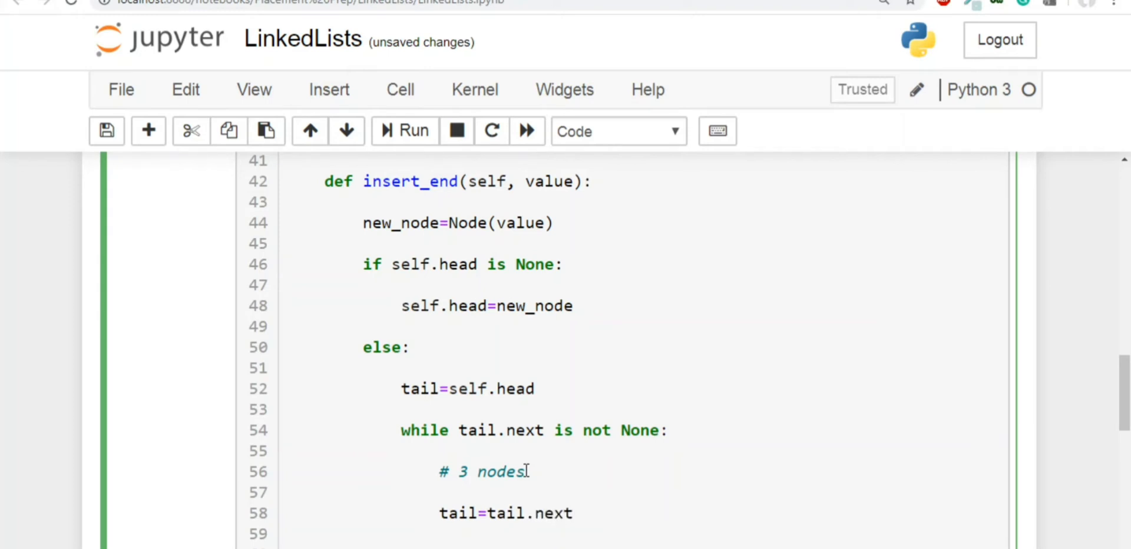
{"action": "scroll", "scroll_direction": "down", "scroll_amount": 3}
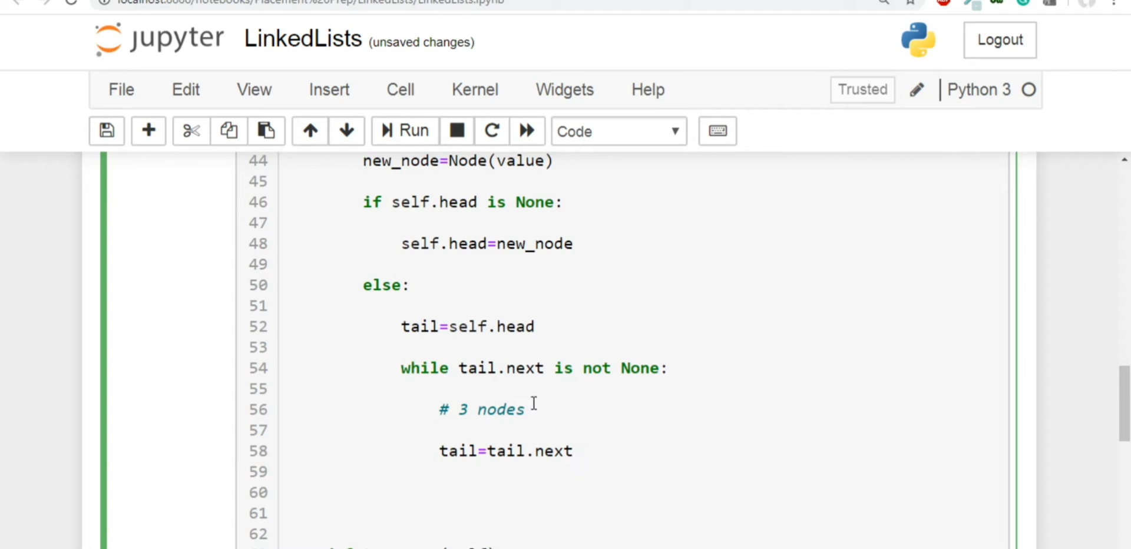
{"action": "mouse_move", "coordinate": [461, 335]}
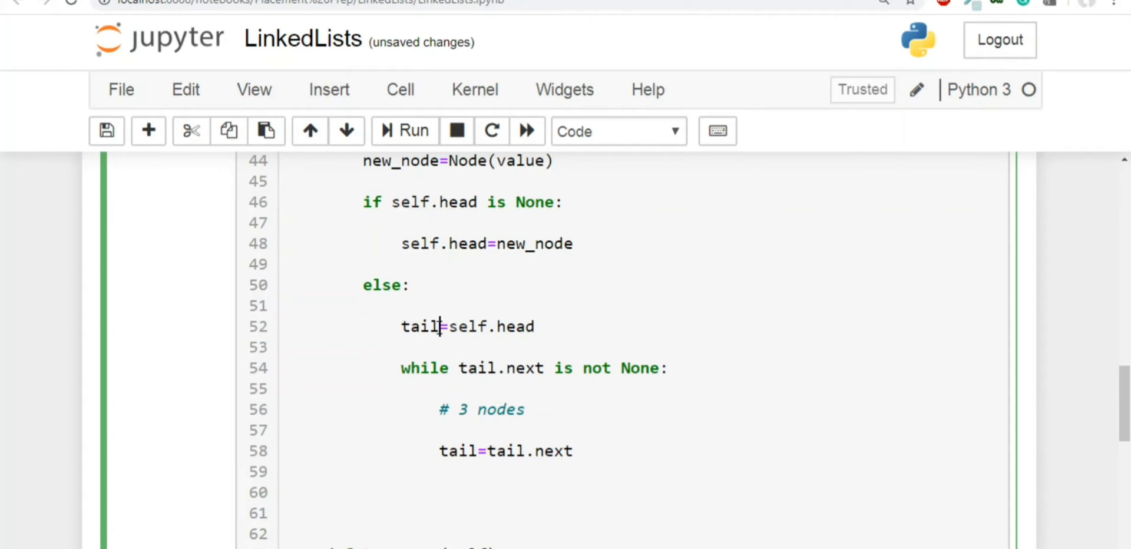
{"action": "double_click", "coordinate": [421, 326]}
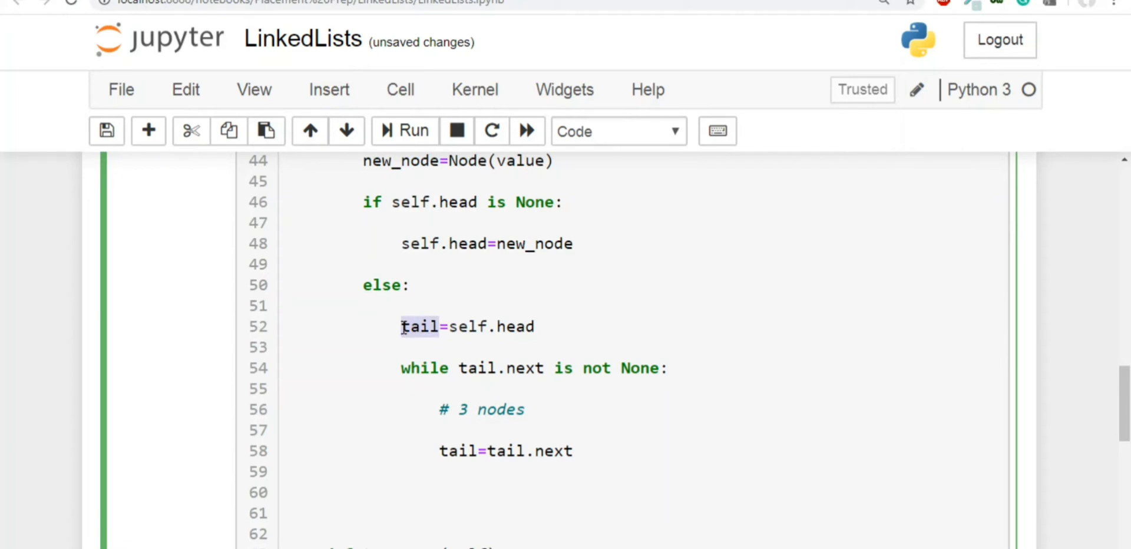
{"action": "double_click", "coordinate": [497, 367]}
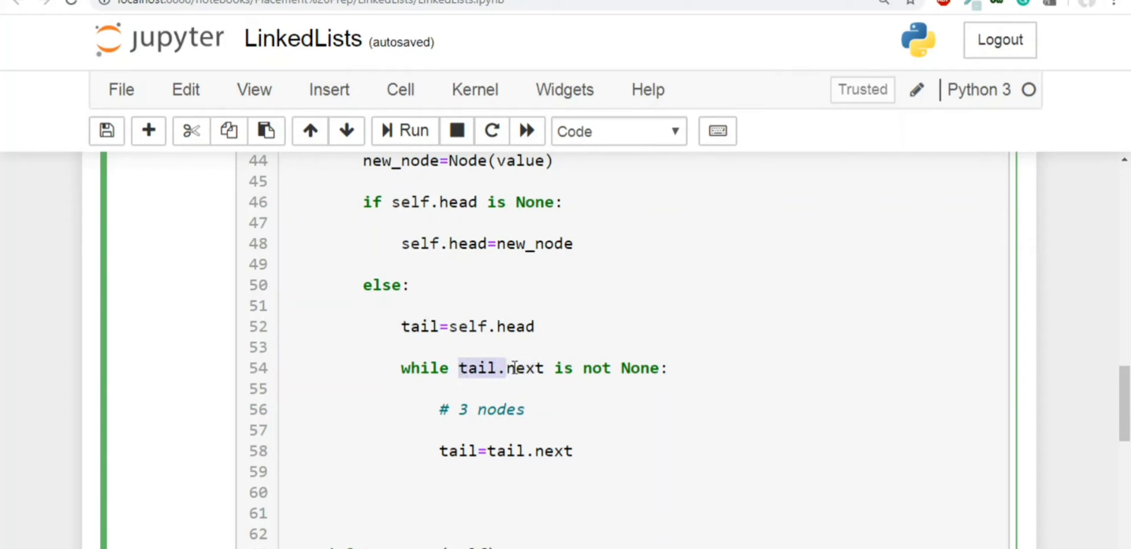
{"action": "double_click", "coordinate": [523, 368]}
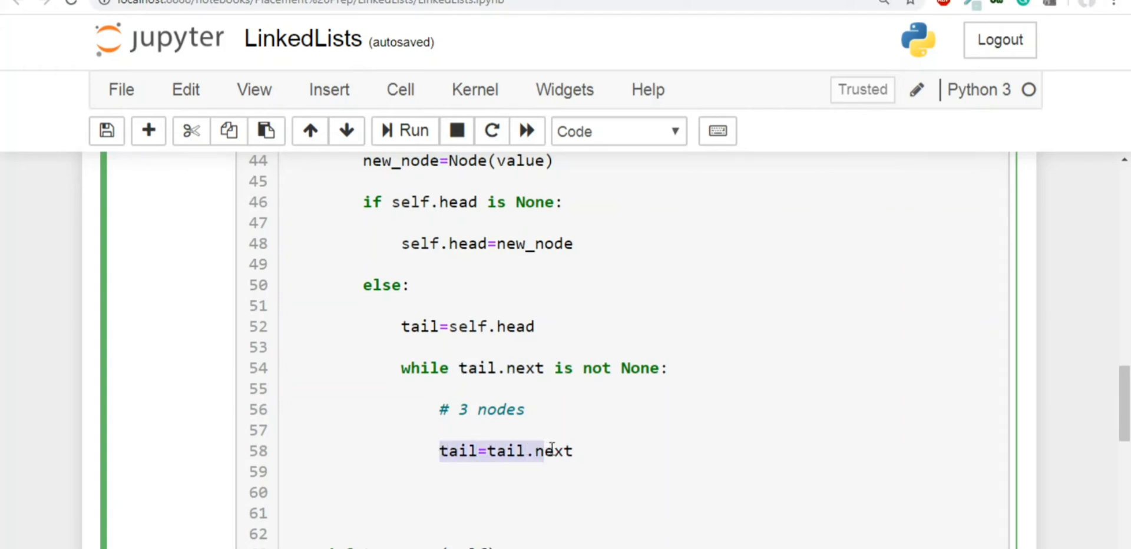
{"action": "left_click", "coordinate": [574, 452]}
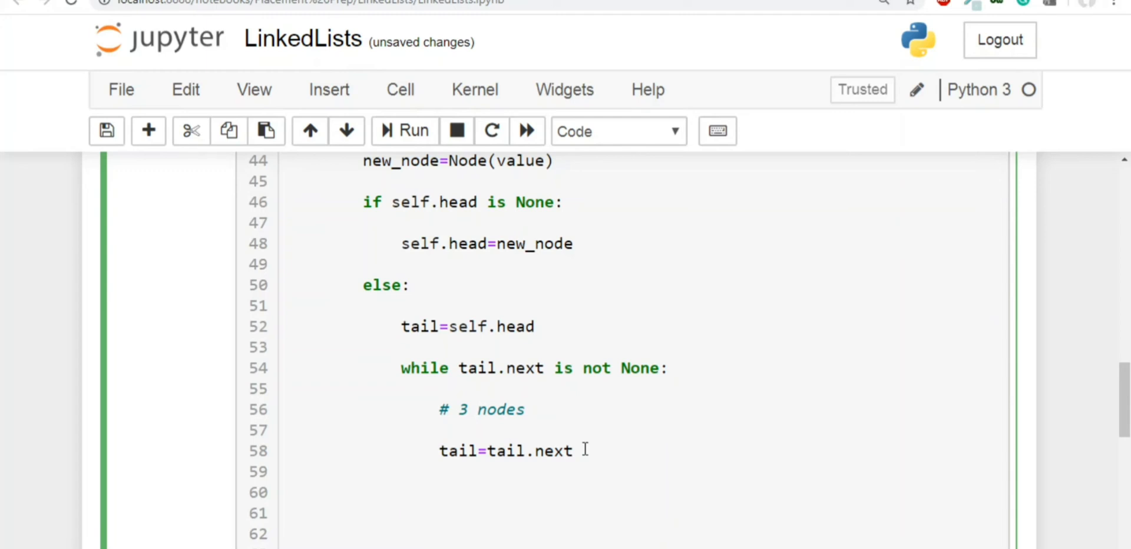
Step: Finish insert_end with tail.next=new_node after the loop and run the class cell
{"action": "type", "text": "tail"}
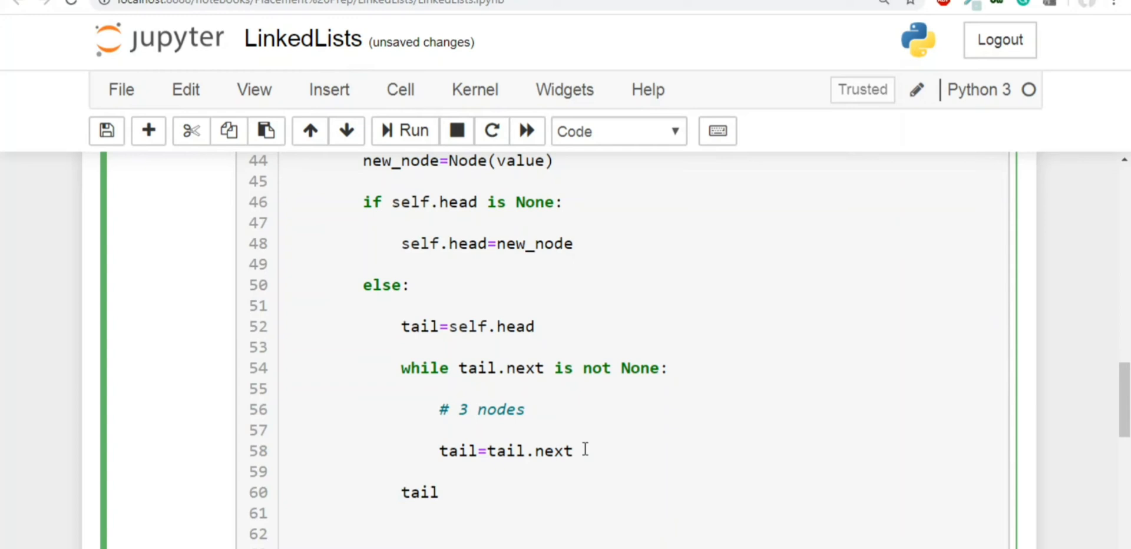
{"action": "type", "text": ".next"}
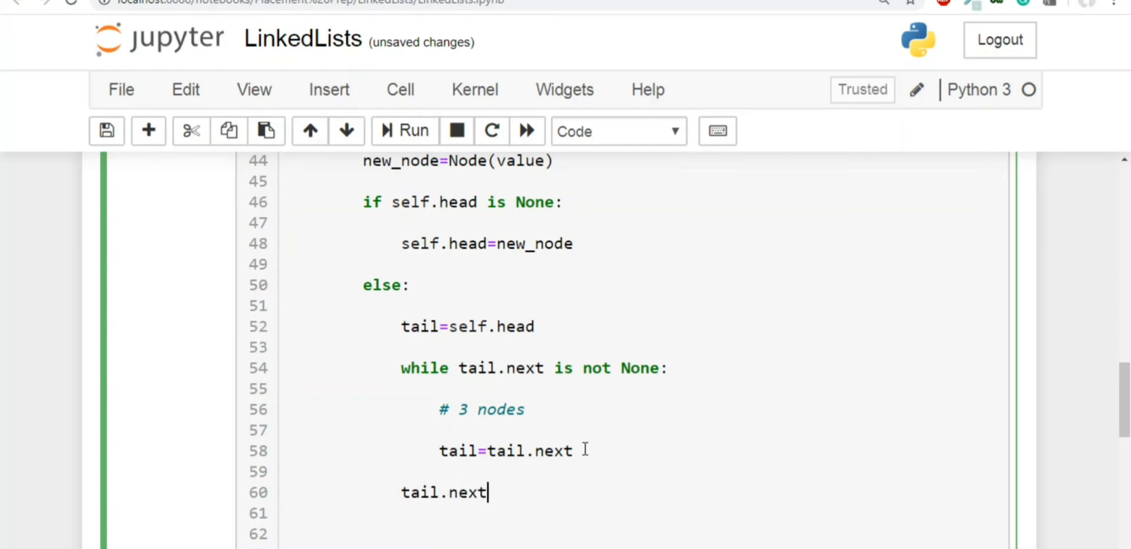
{"action": "type", "text": "=new"}
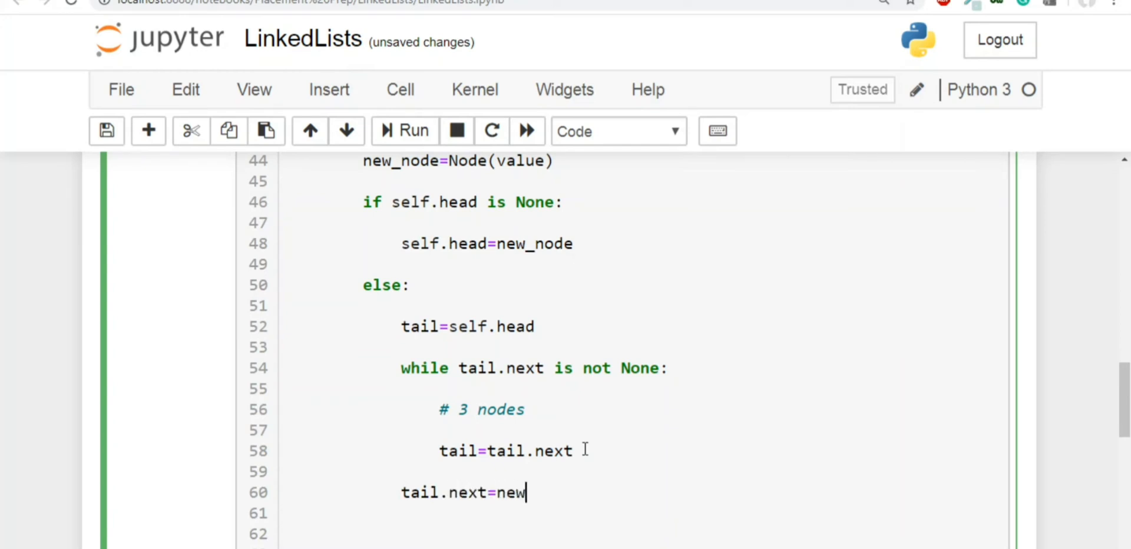
{"action": "type", "text": "_node"}
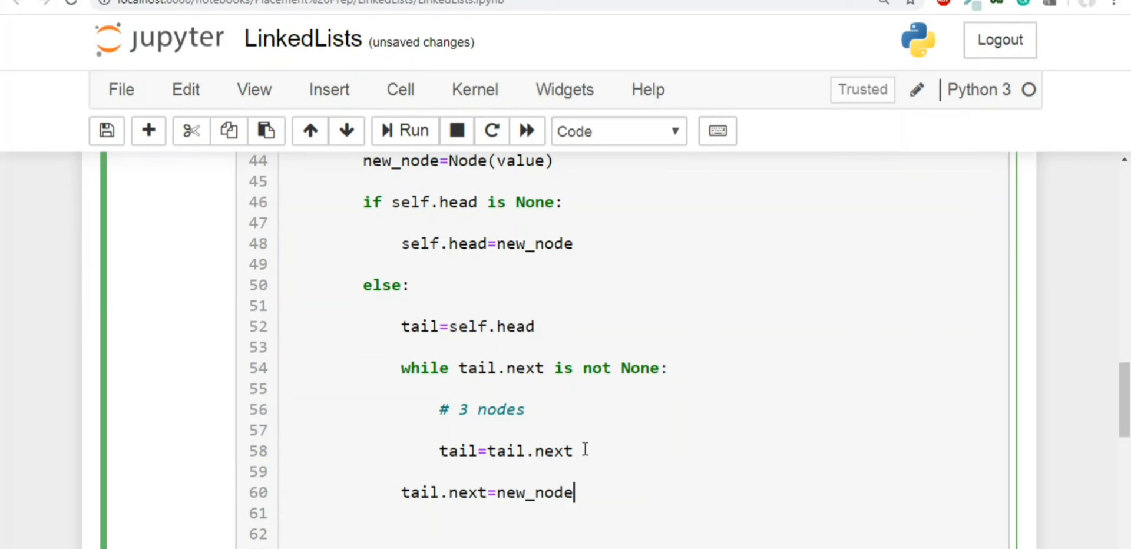
{"action": "mouse_move", "coordinate": [428, 332]}
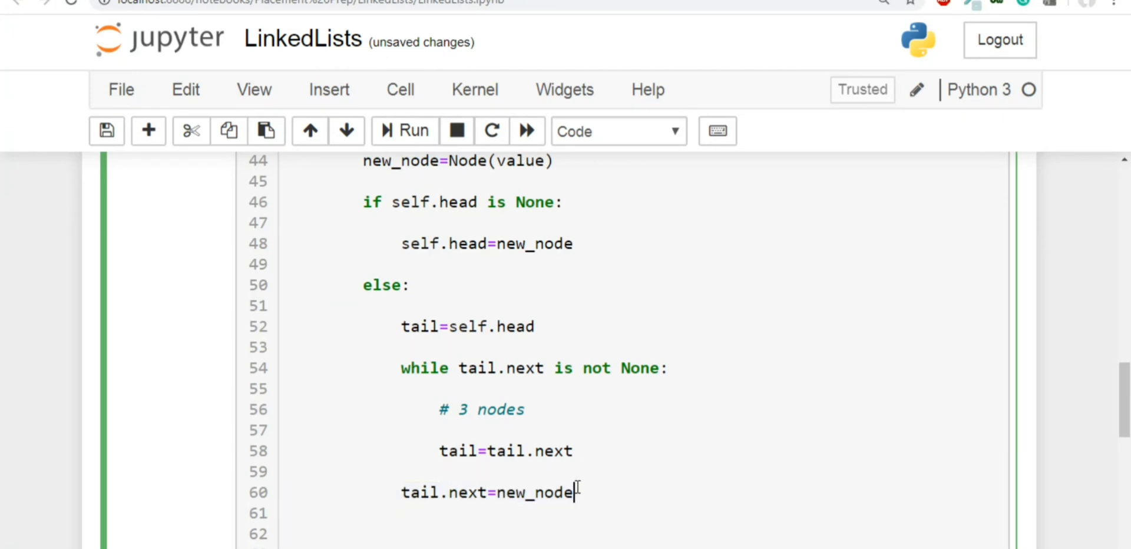
{"action": "double_click", "coordinate": [532, 493]}
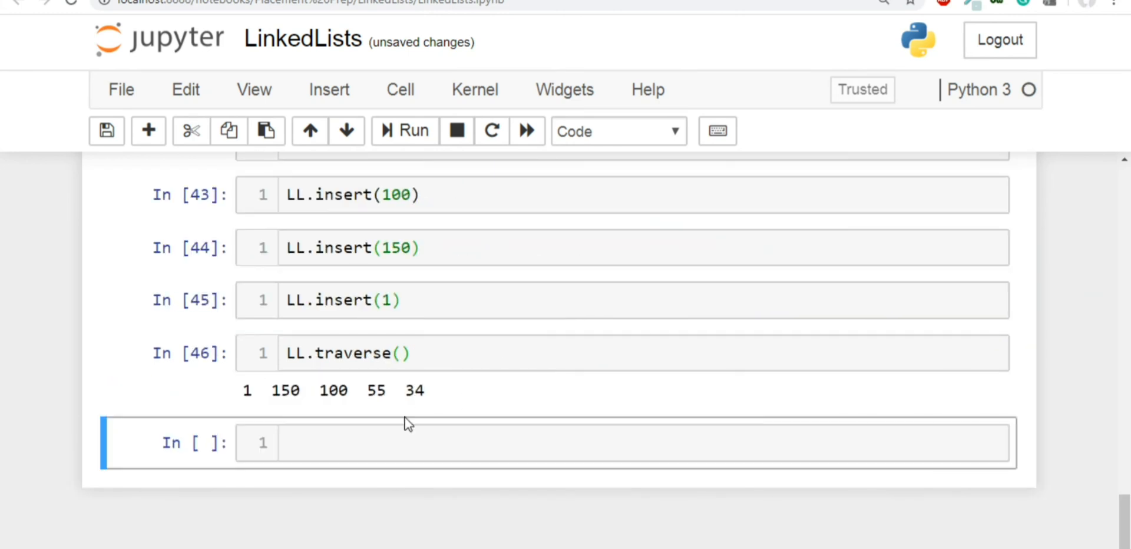
{"action": "type", "text": "LL."}
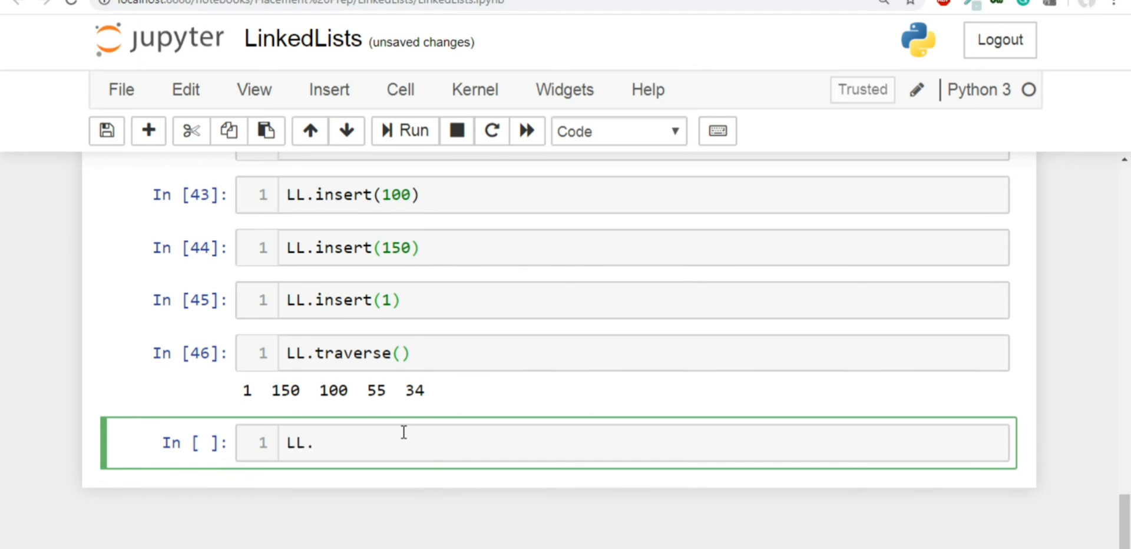
{"action": "type", "text": "insert_end(500"}
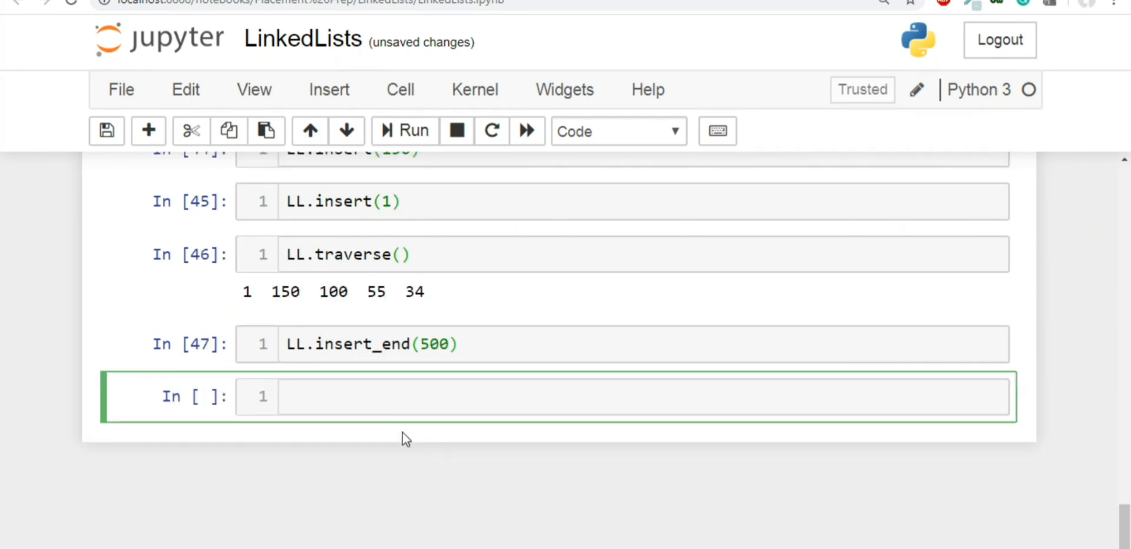
{"action": "type", "text": "LL.traverse("}
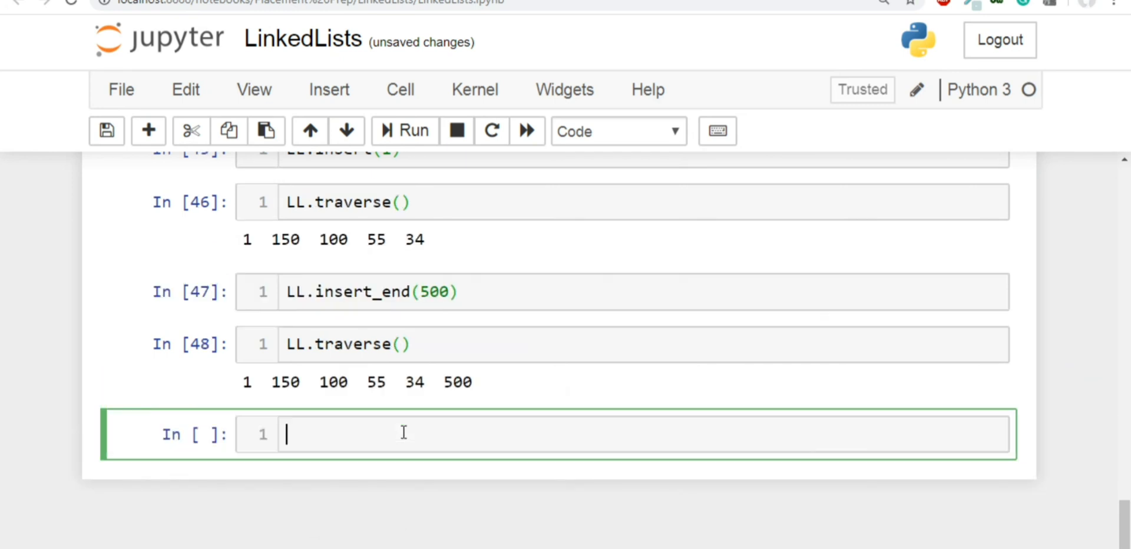
{"action": "double_click", "coordinate": [455, 381]}
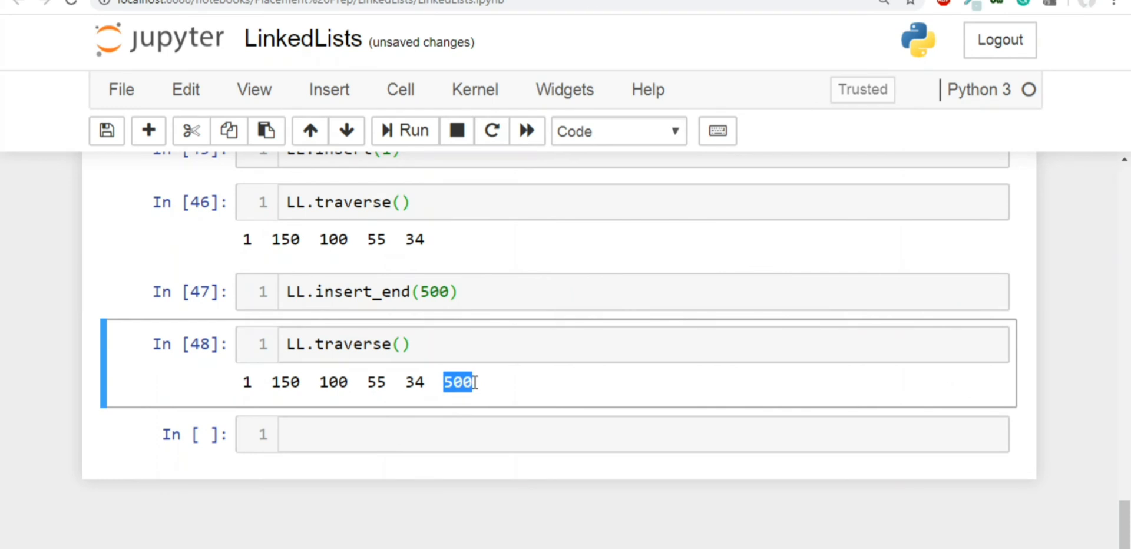
Step: Start a new cell beginning with LL1. for a second list
{"action": "left_click", "coordinate": [415, 435]}
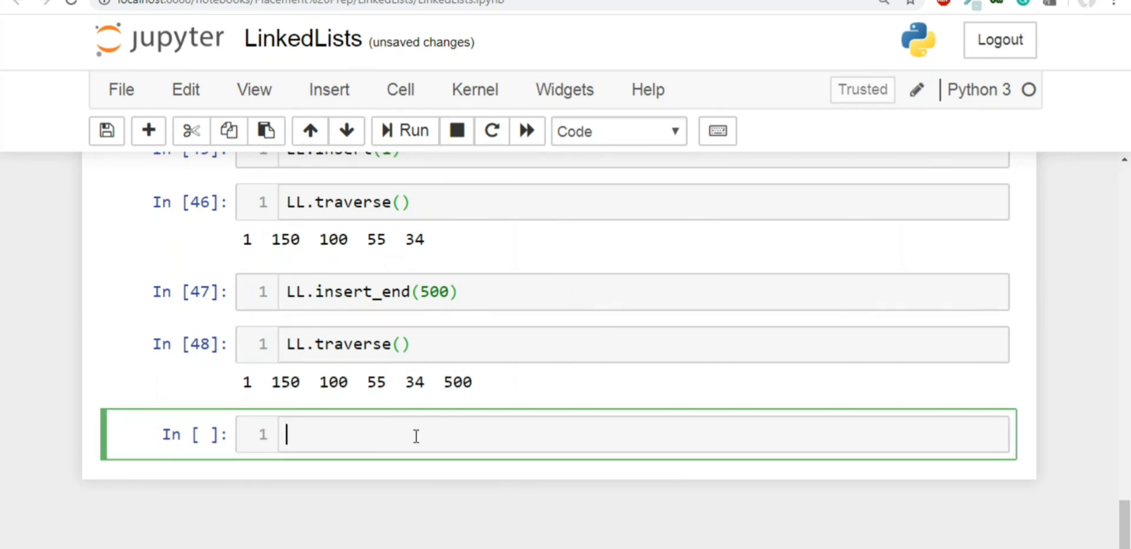
{"action": "type", "text": "LL1."}
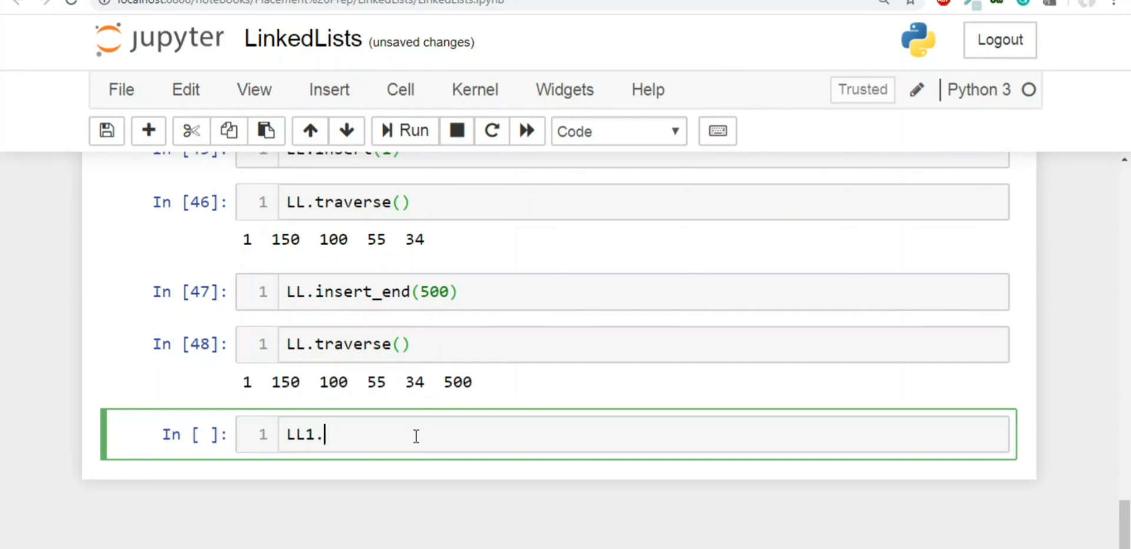
Step: Create LL1=LinkedList(), run LL1.insert_end(500), and write LL1.traverse()
{"action": "type", "text": "=L"}
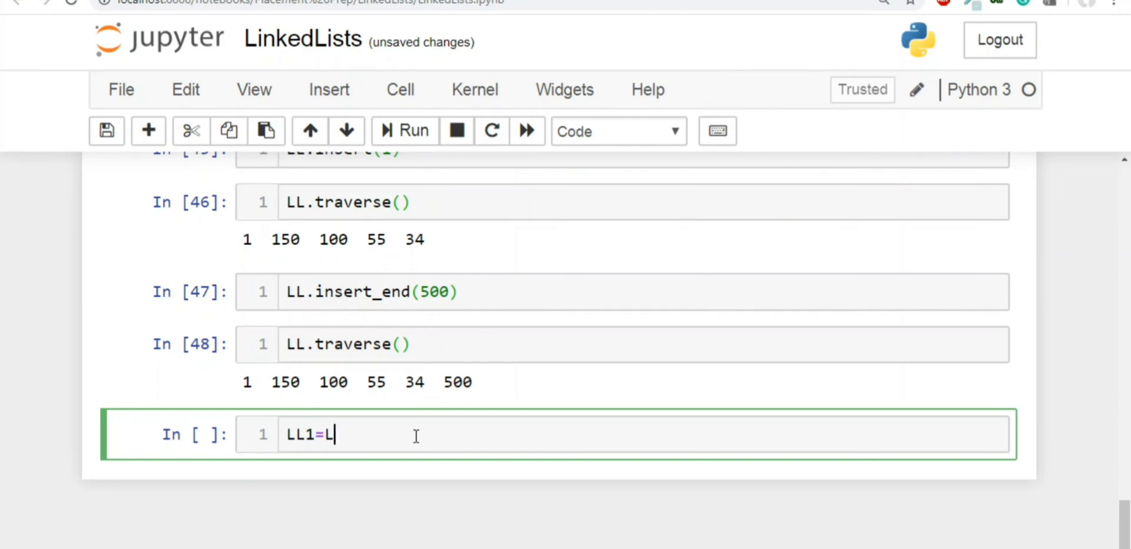
{"action": "type", "text": "inkedList("}
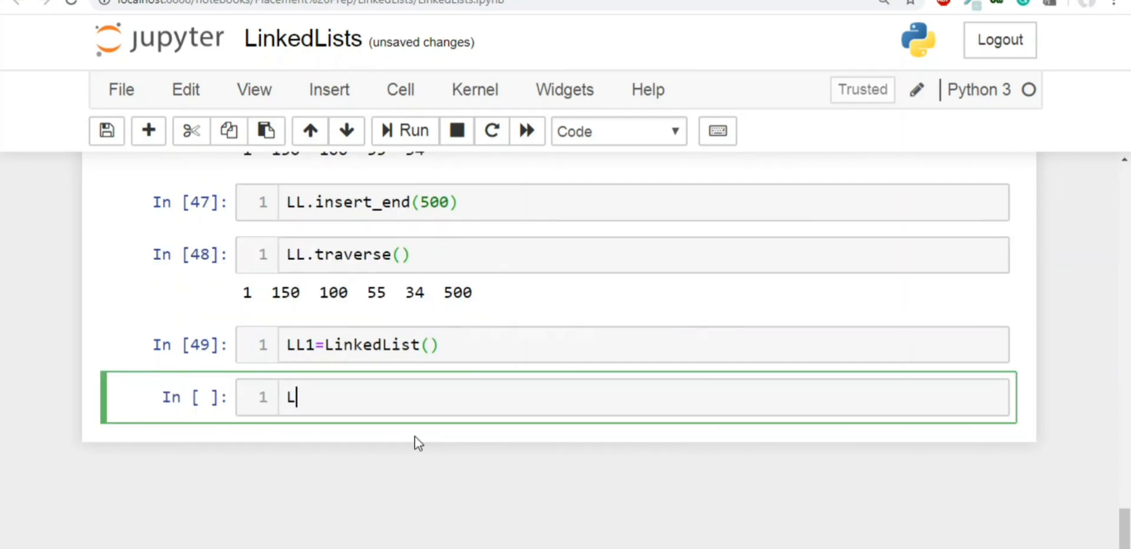
{"action": "type", "text": "L1.inse"}
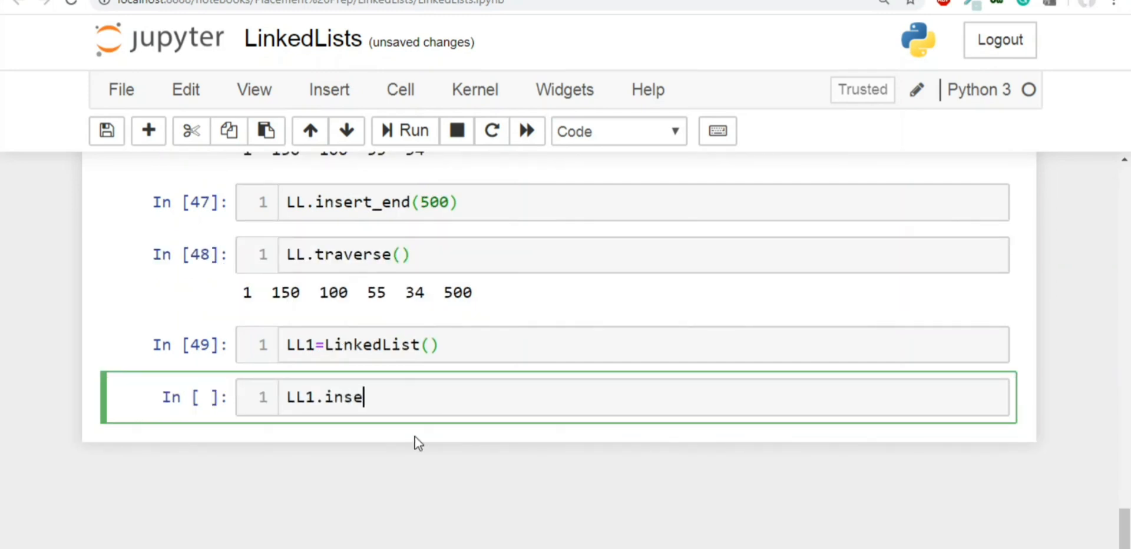
{"action": "type", "text": "rt_end"}
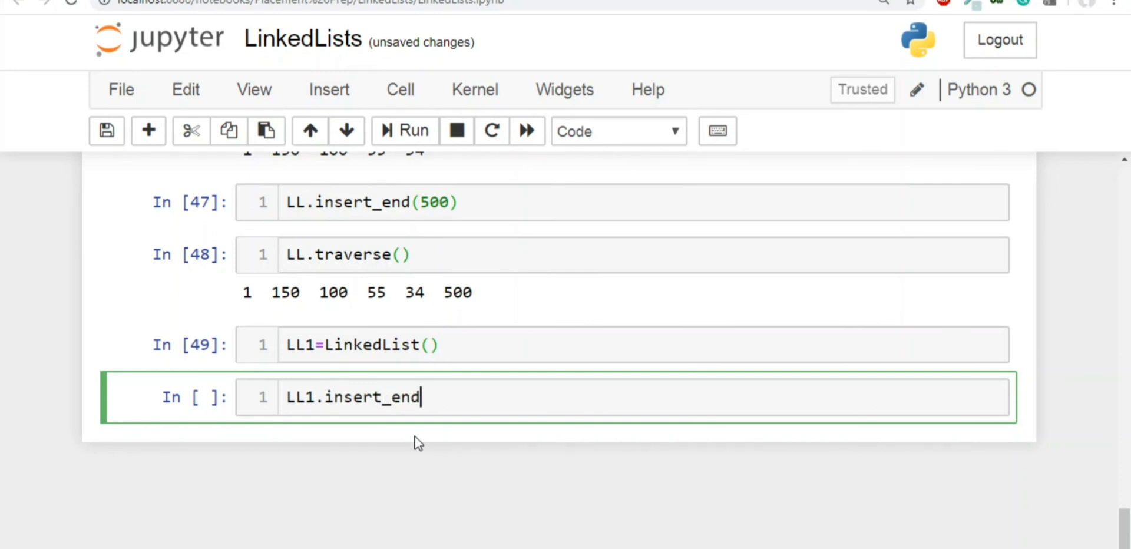
{"action": "type", "text": "(500)"}
{"action": "type", "text": "LL1.trave"}
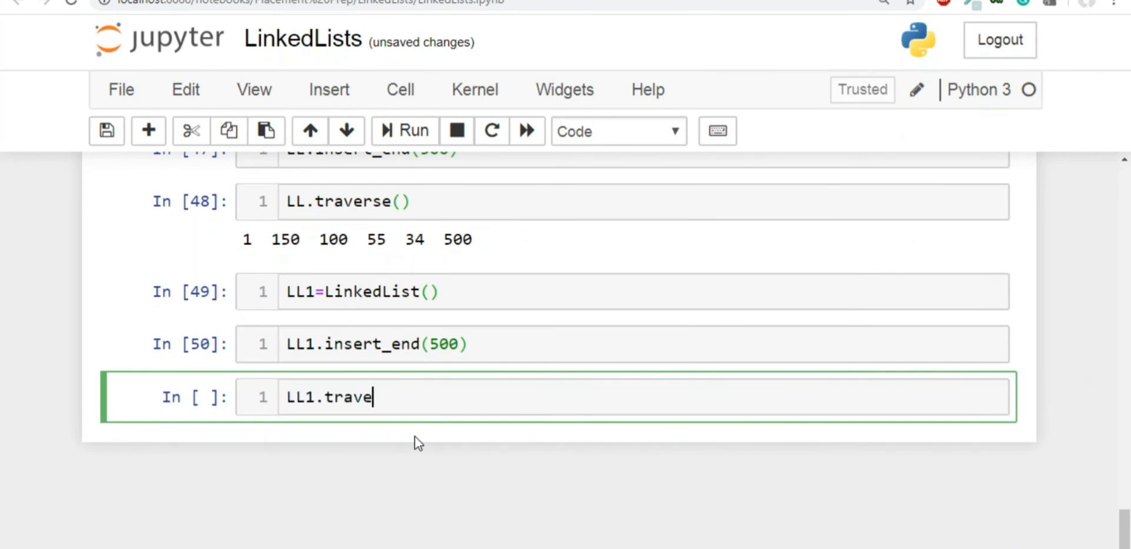
{"action": "type", "text": "rse()"}
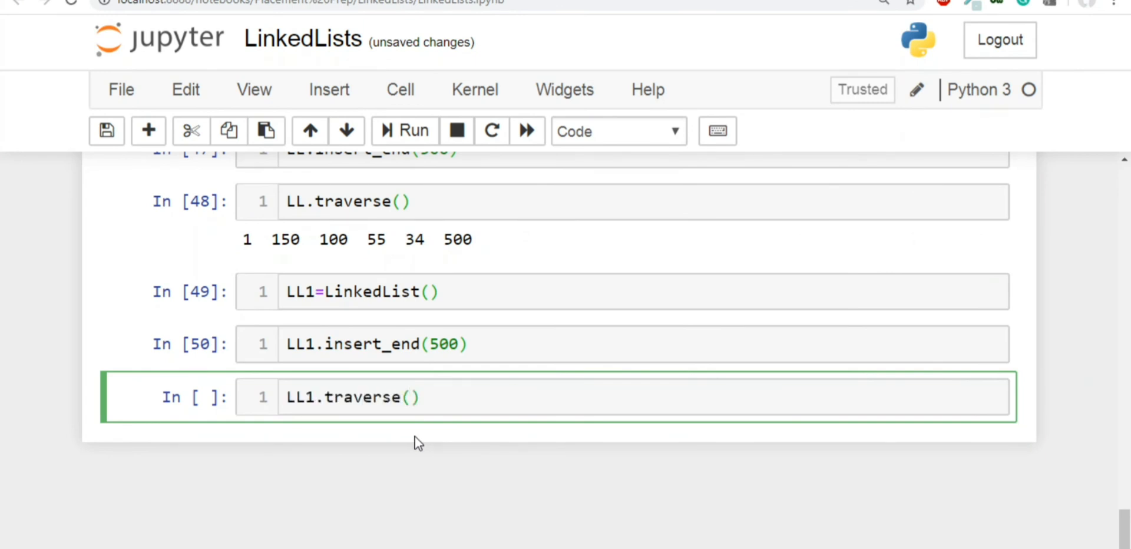